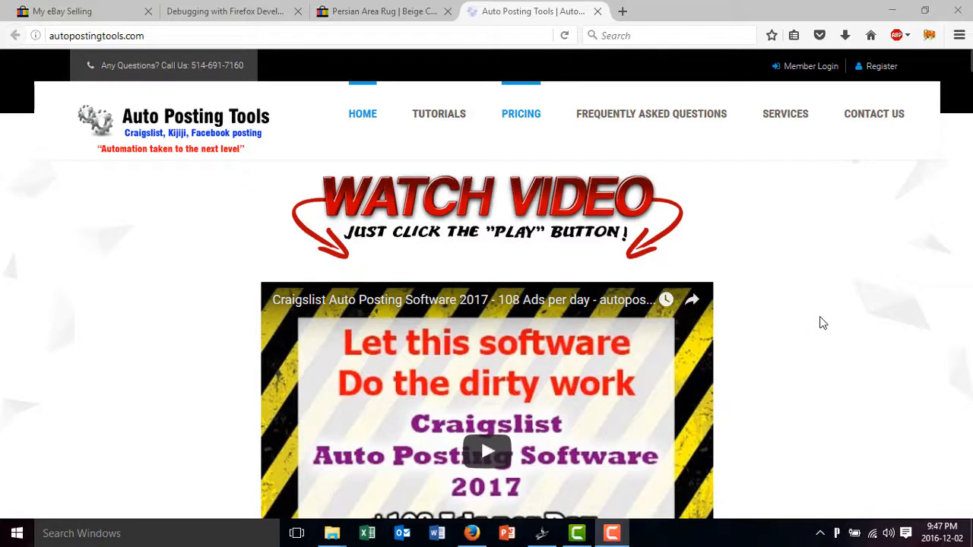
mouse_move(507, 149)
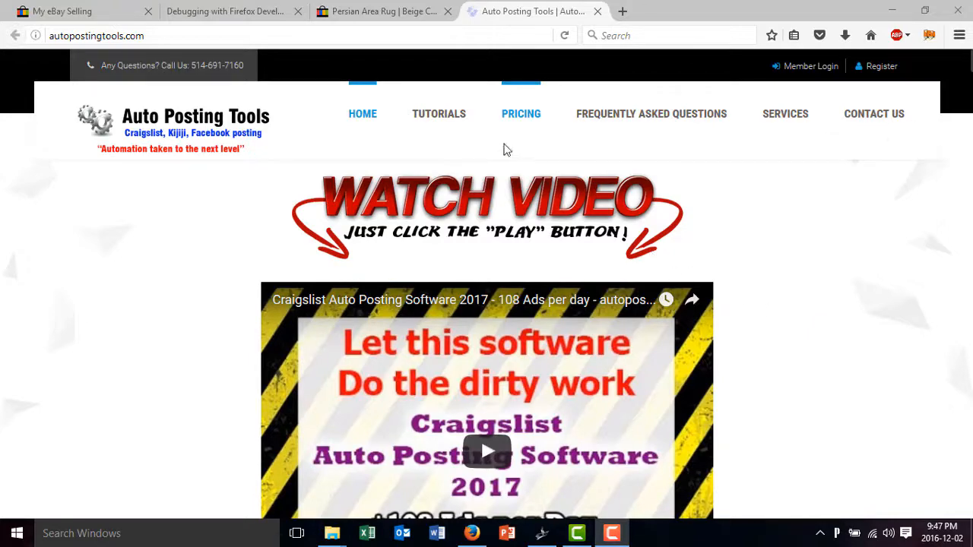
Switch to the Persian Area Rug tab and scroll through its specifics and description, then back up
click(380, 11)
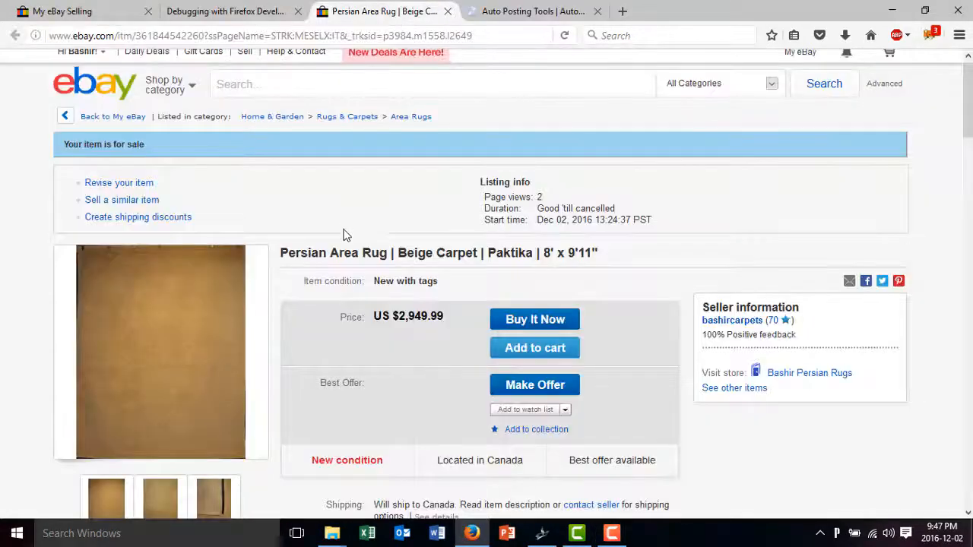
scroll(down, 3)
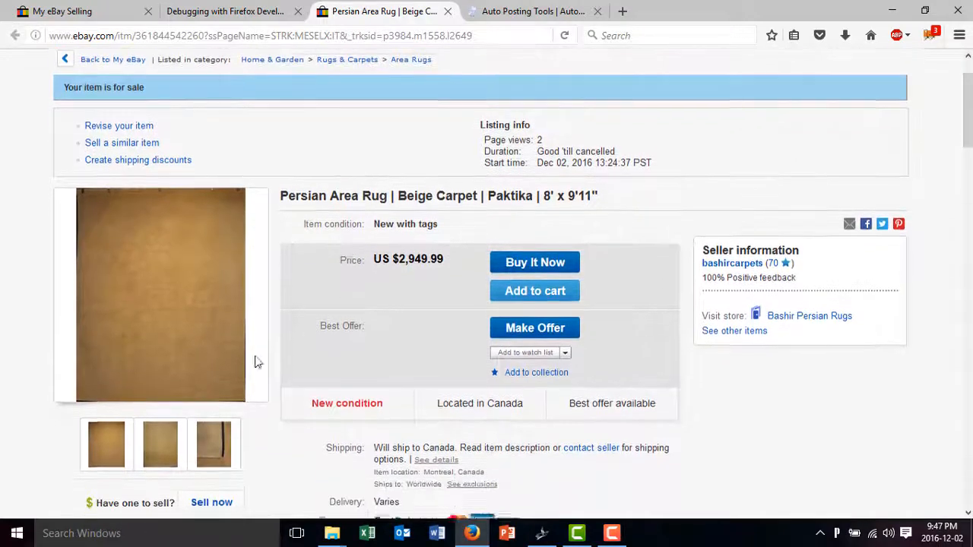
scroll(down, 3)
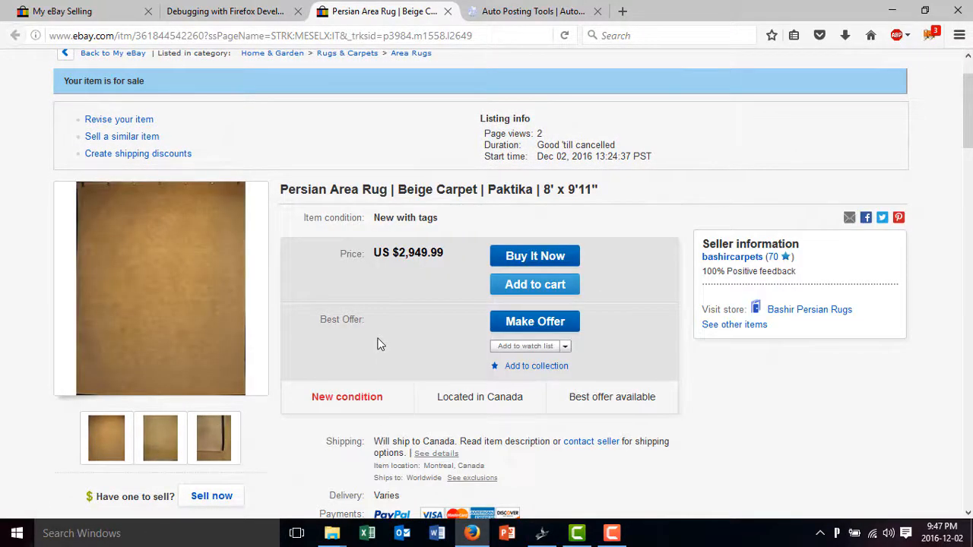
scroll(down, 3)
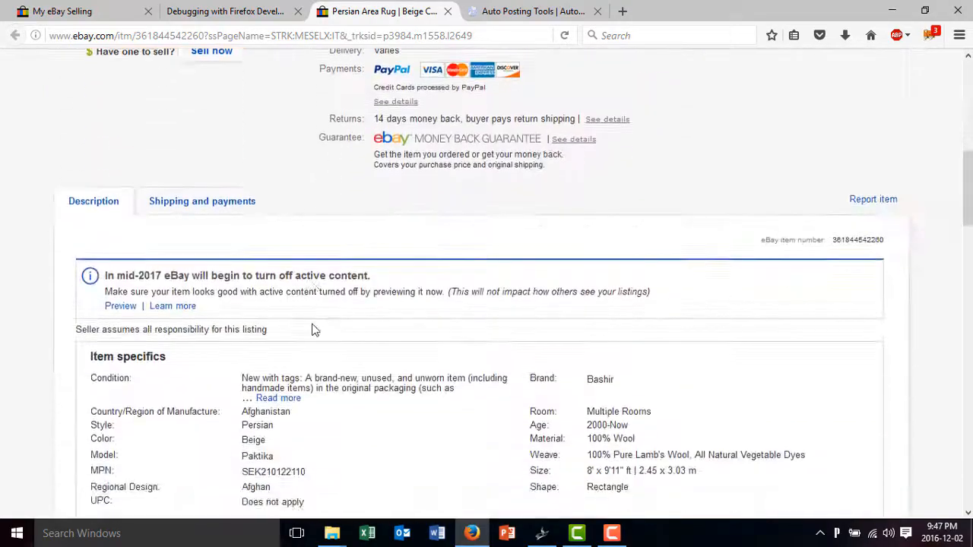
scroll(down, 3)
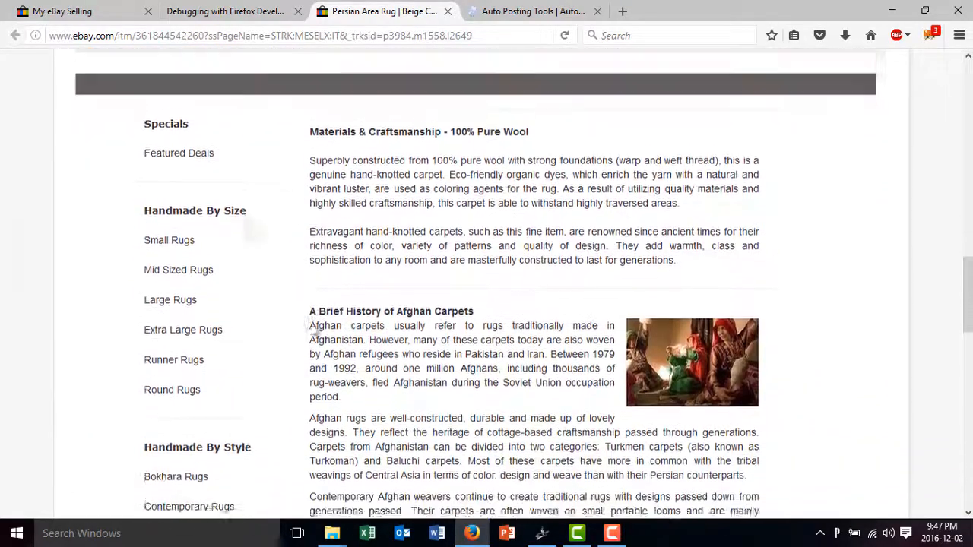
scroll(down, 3)
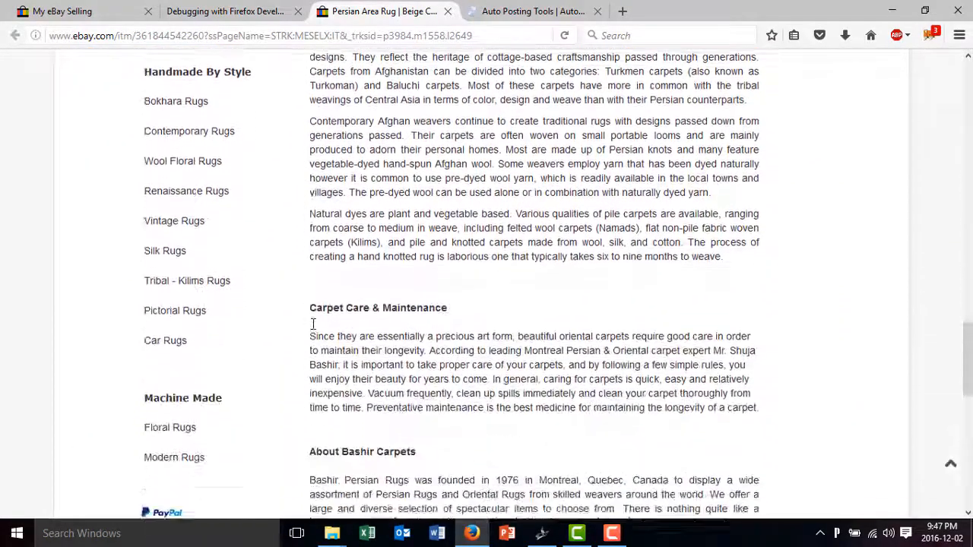
scroll(down, 3)
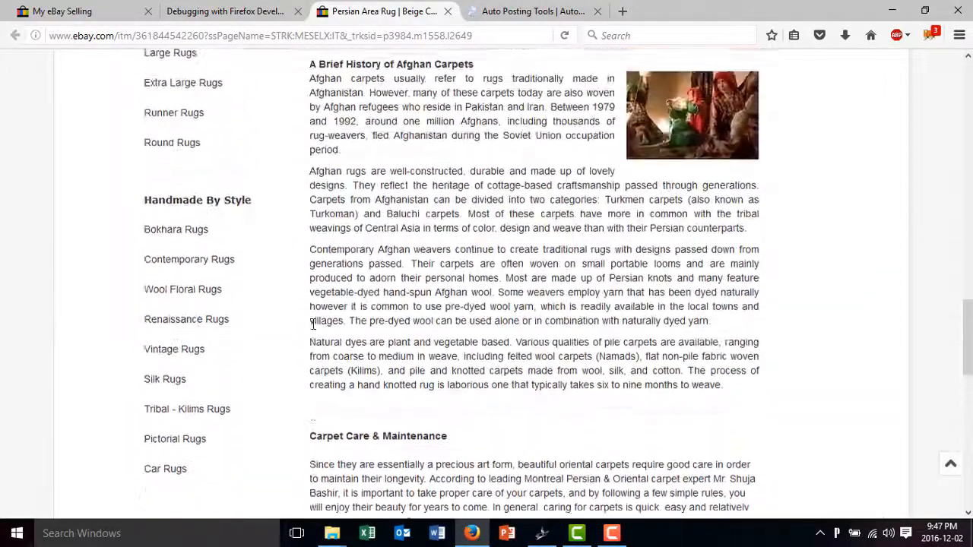
scroll(up, 3)
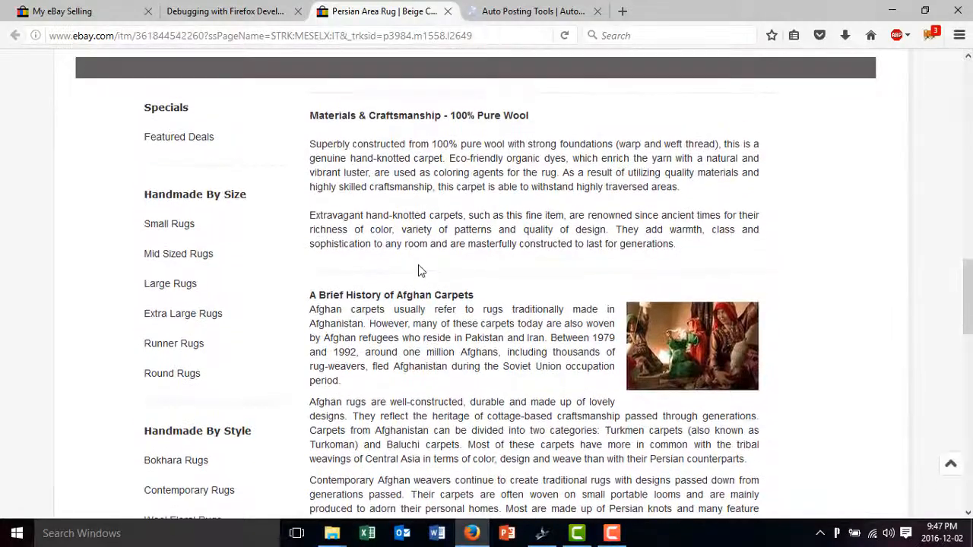
scroll(up, 3)
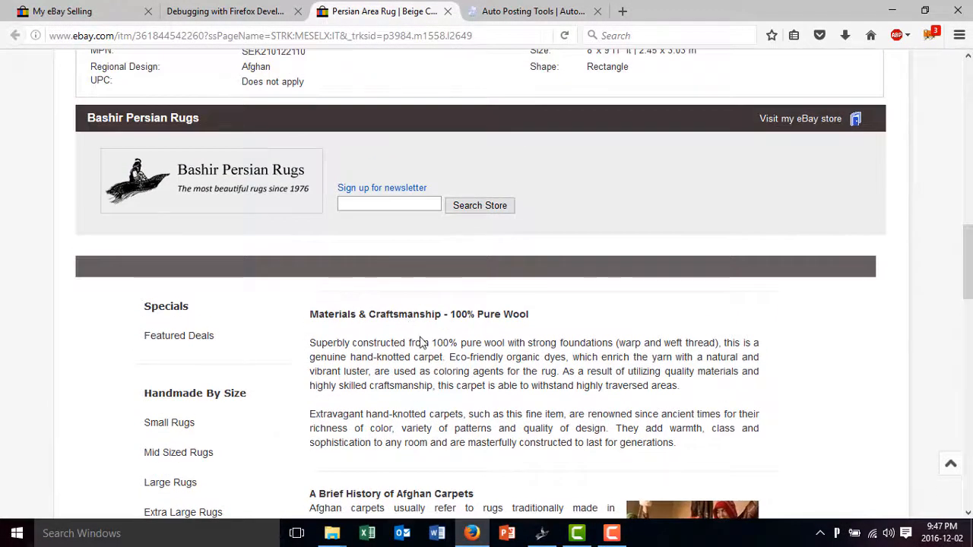
scroll(up, 3)
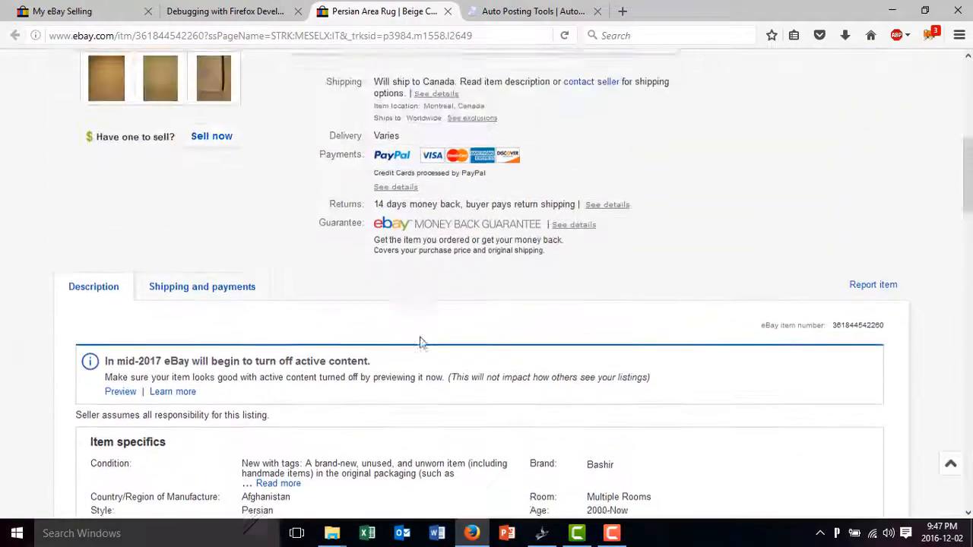
scroll(up, 3)
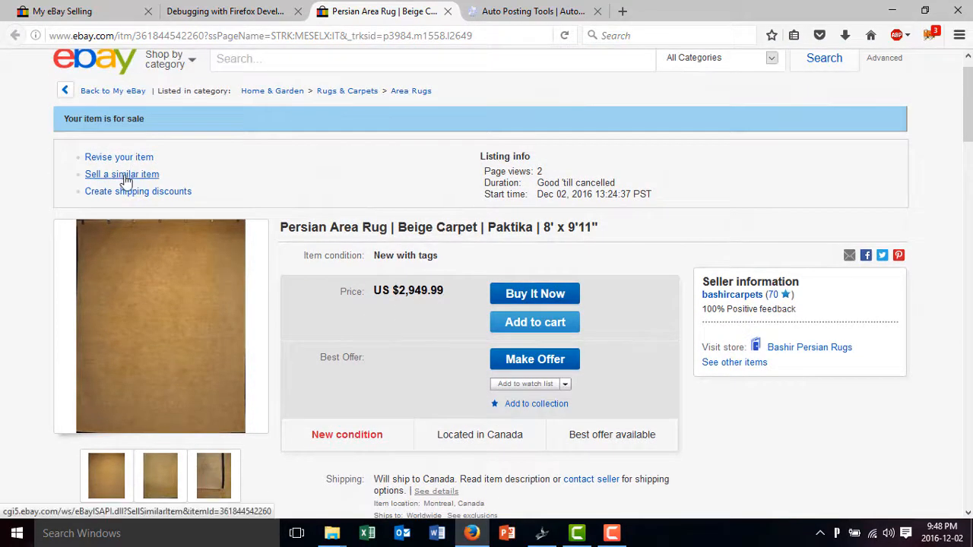
Choose 'Sell a similar item' on the Persian Area Rug listing and scroll the prefilled form
click(122, 174)
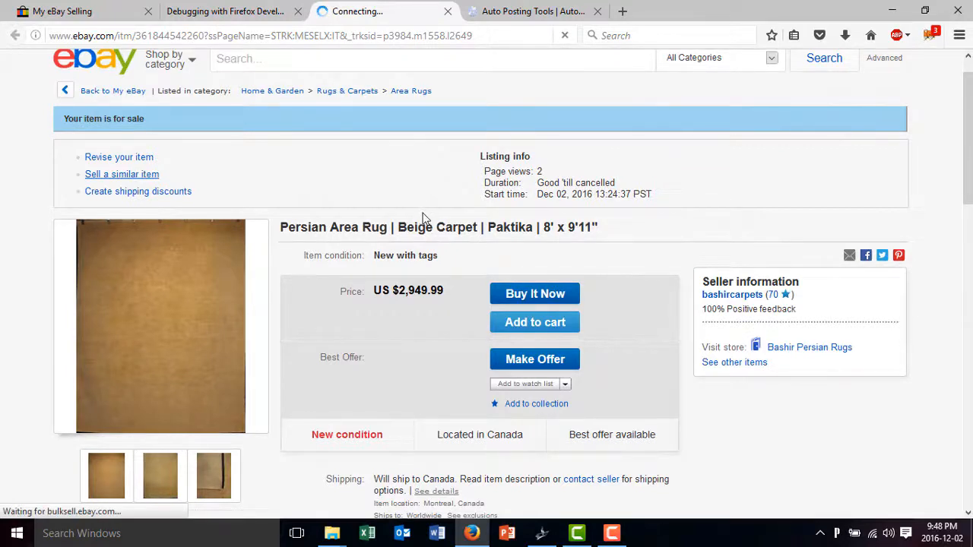
click(122, 174)
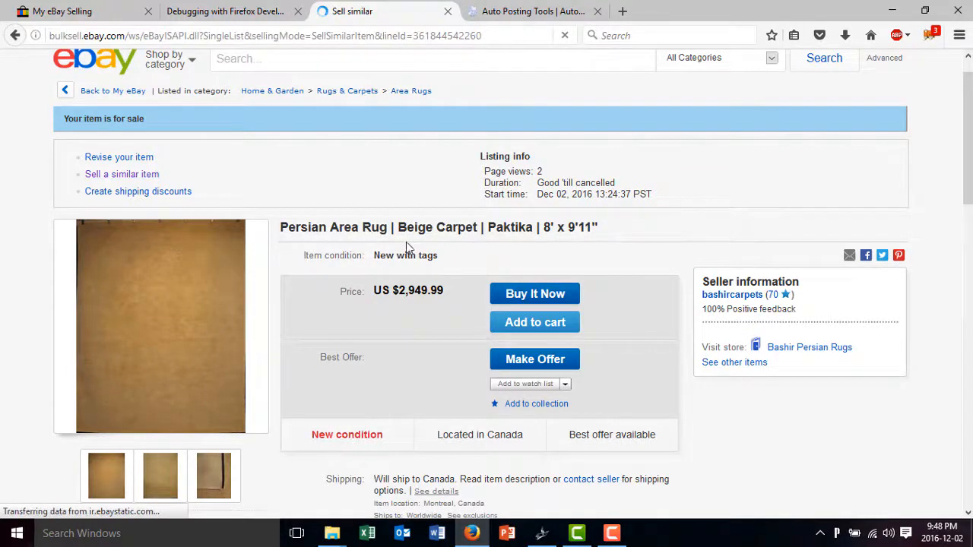
click(122, 174)
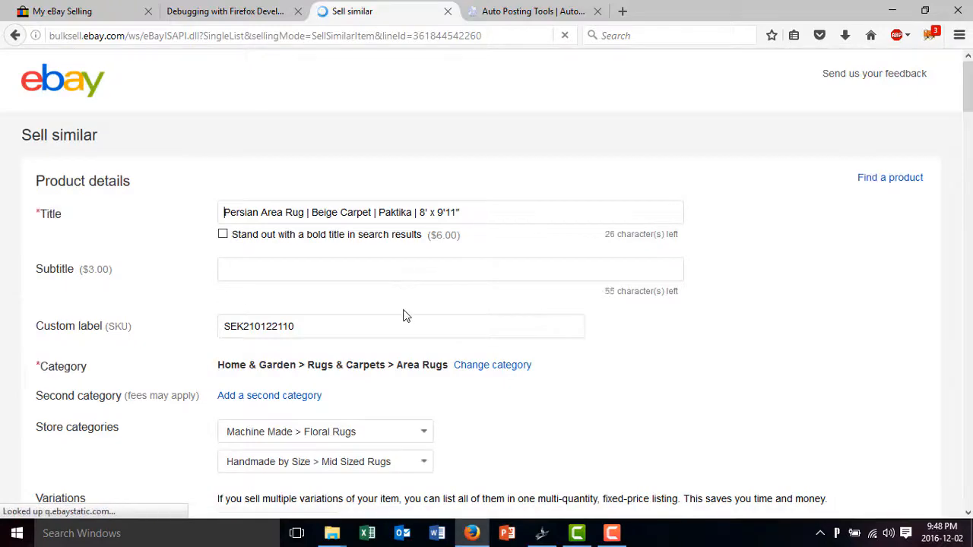
scroll(down, 3)
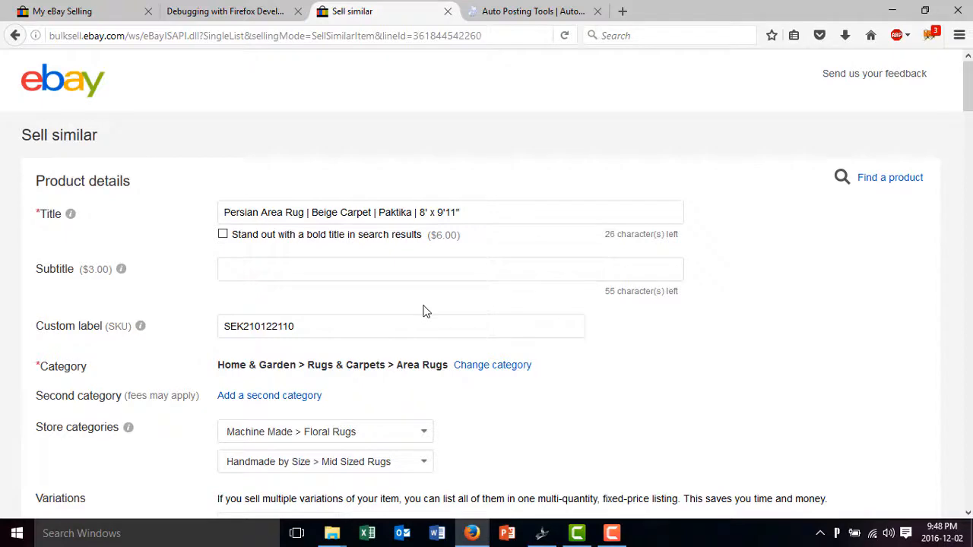
mouse_move(282, 103)
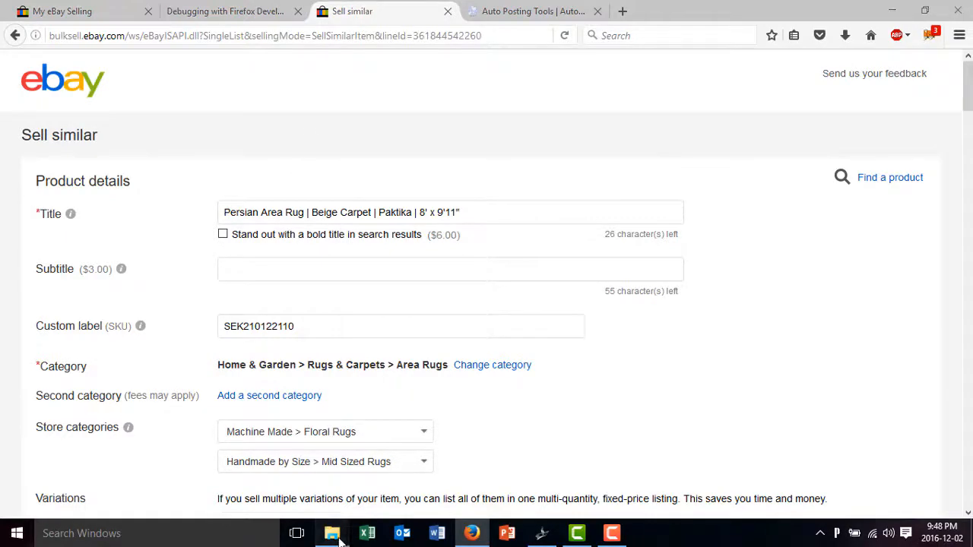
Show the bashir-turbo-lister-ebay extension folder in File Explorer
click(332, 533)
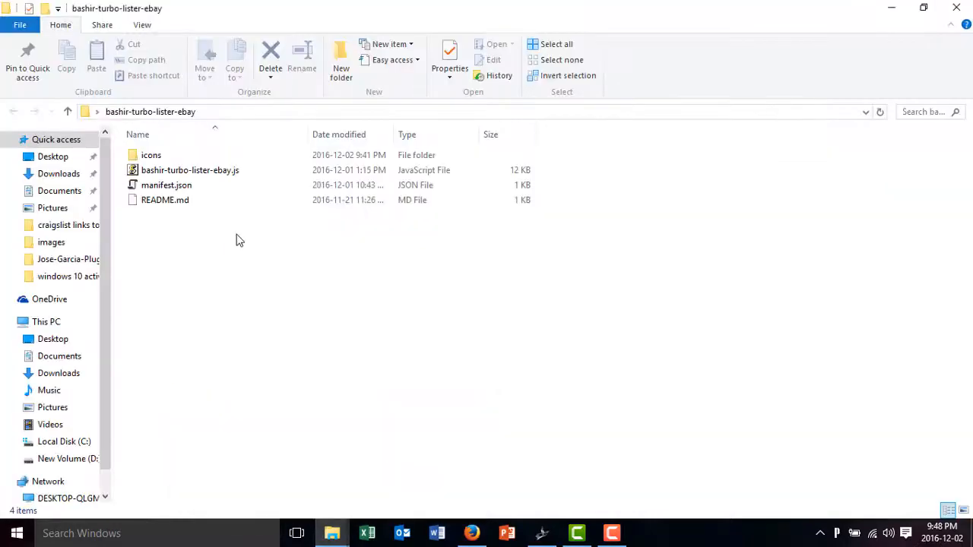
click(189, 170)
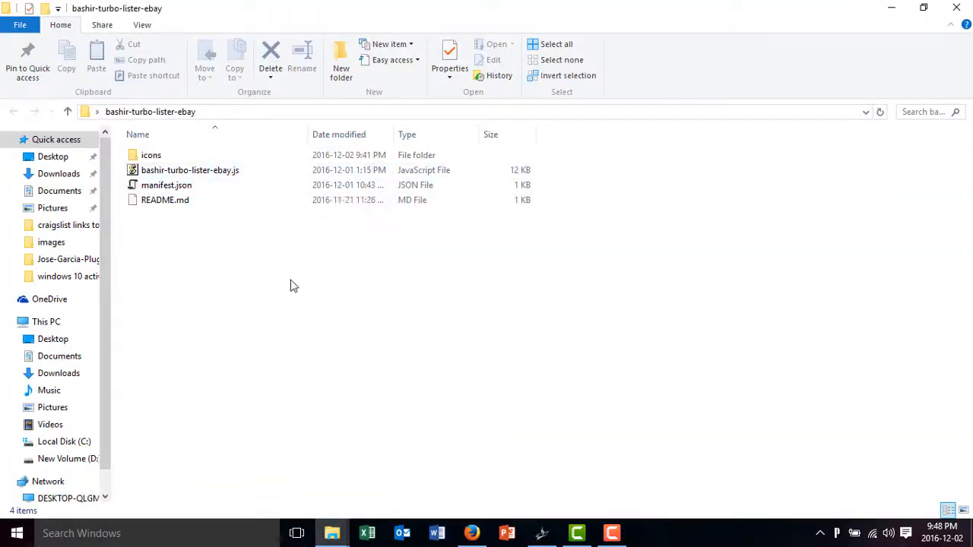
mouse_move(340, 328)
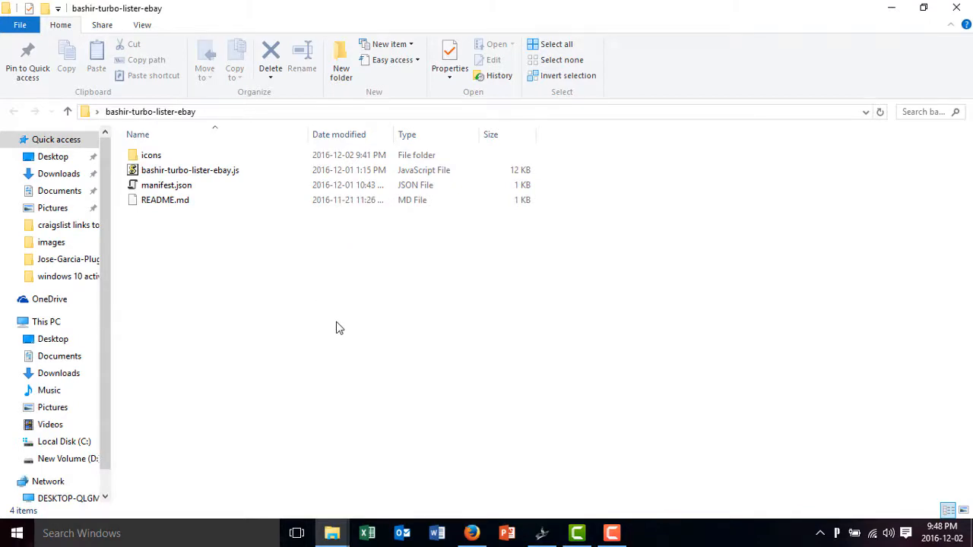
mouse_move(384, 355)
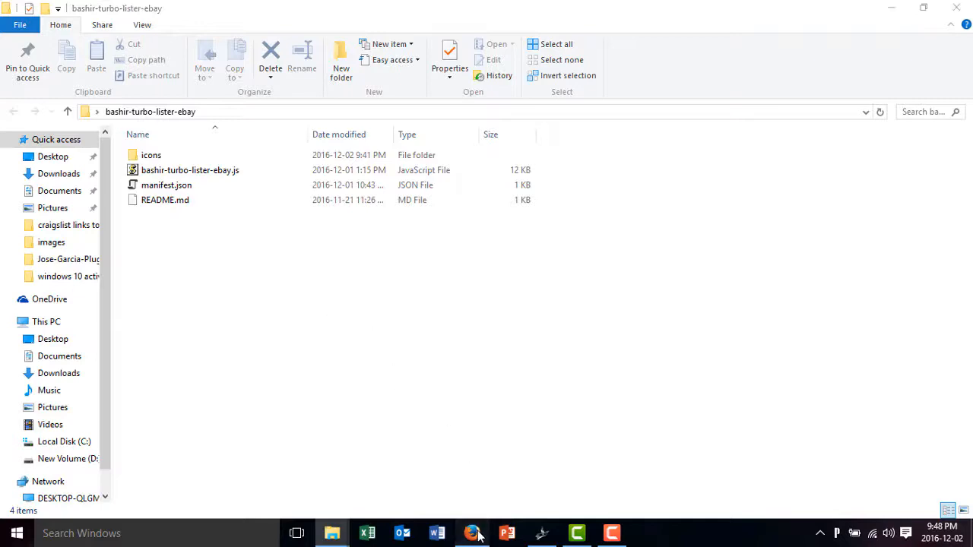
Load Bashir Ebay Turbo Lister as a temporary add-on from the bashir-turbo-lister-ebay manifest
click(472, 533)
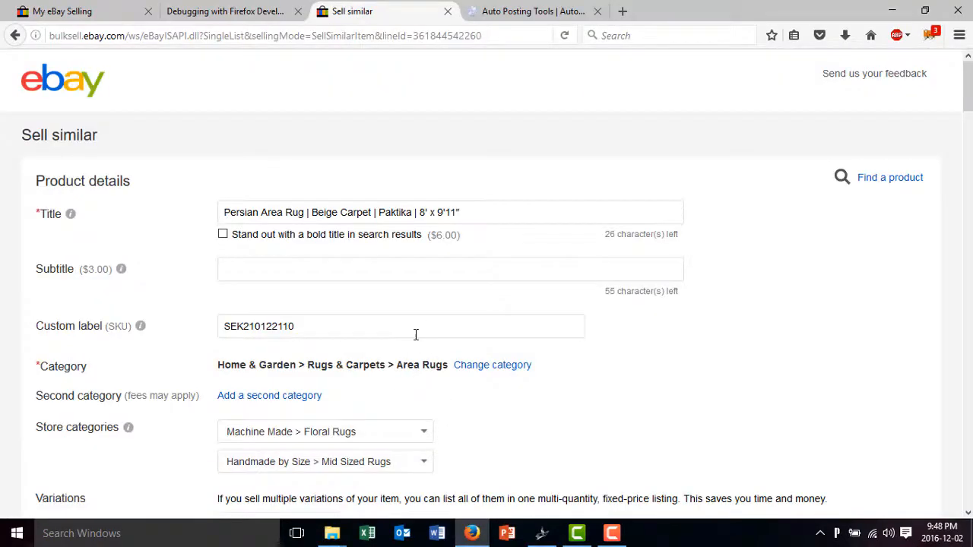
mouse_move(247, 127)
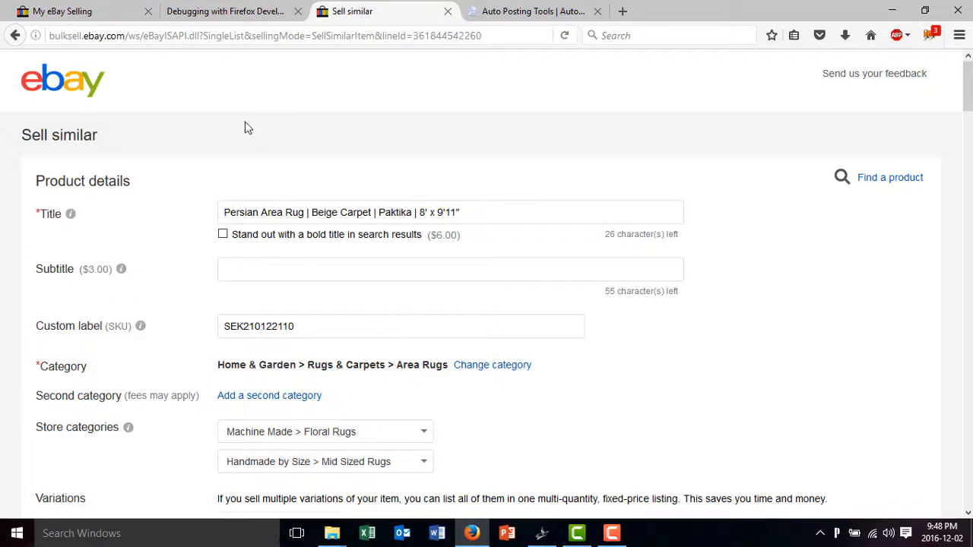
click(225, 11)
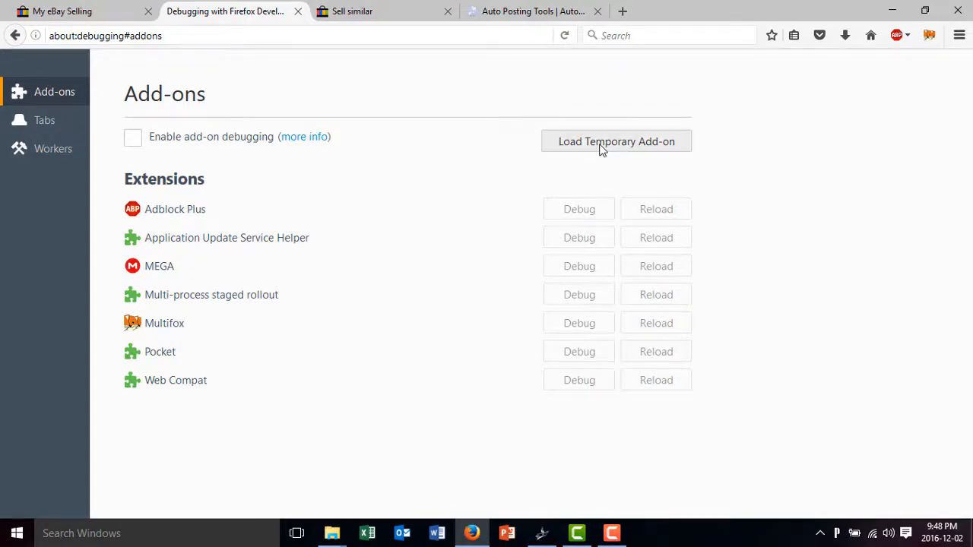
click(616, 142)
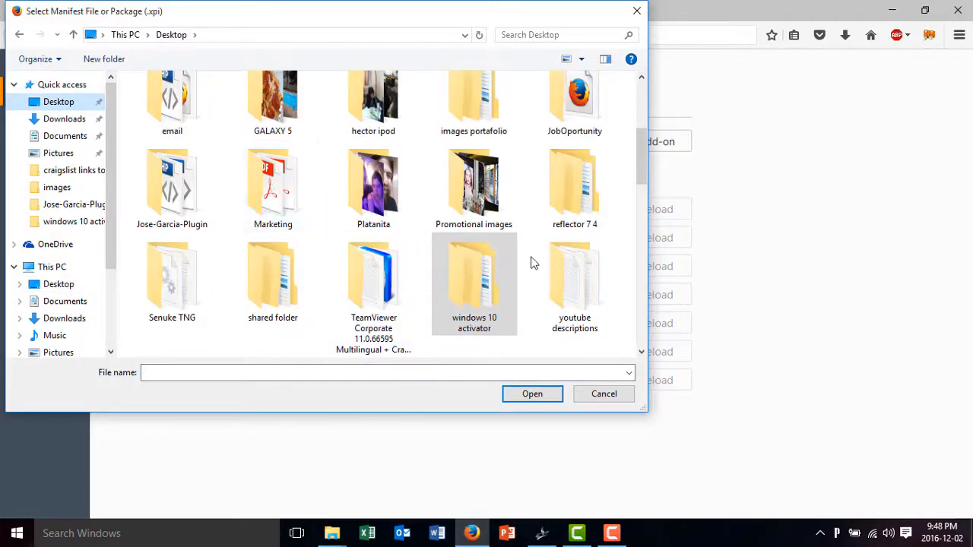
mouse_move(648, 171)
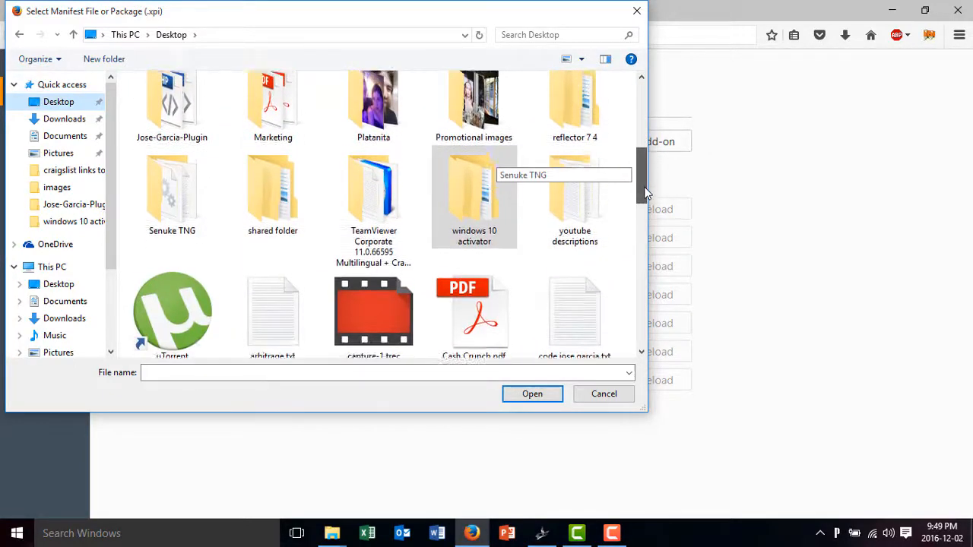
scroll(up, 3)
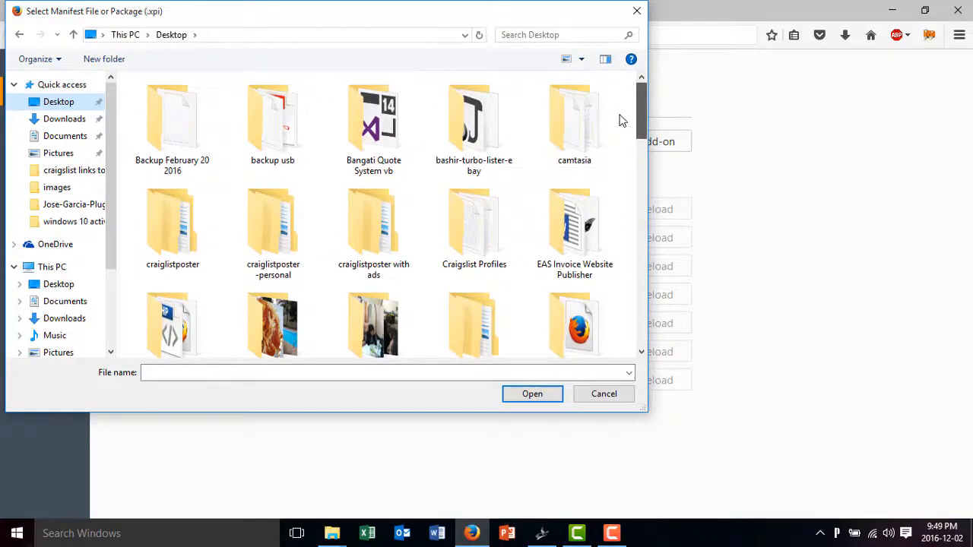
double_click(474, 118)
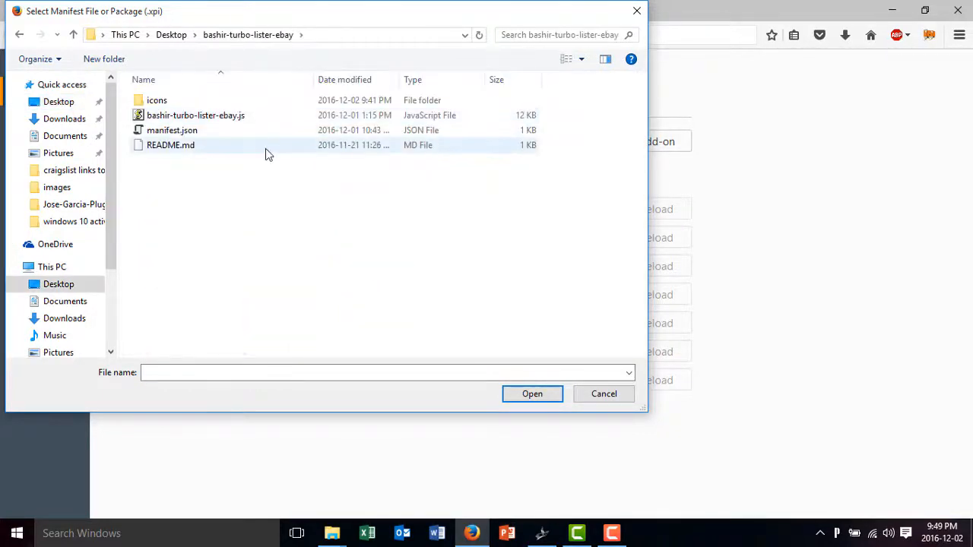
click(195, 115)
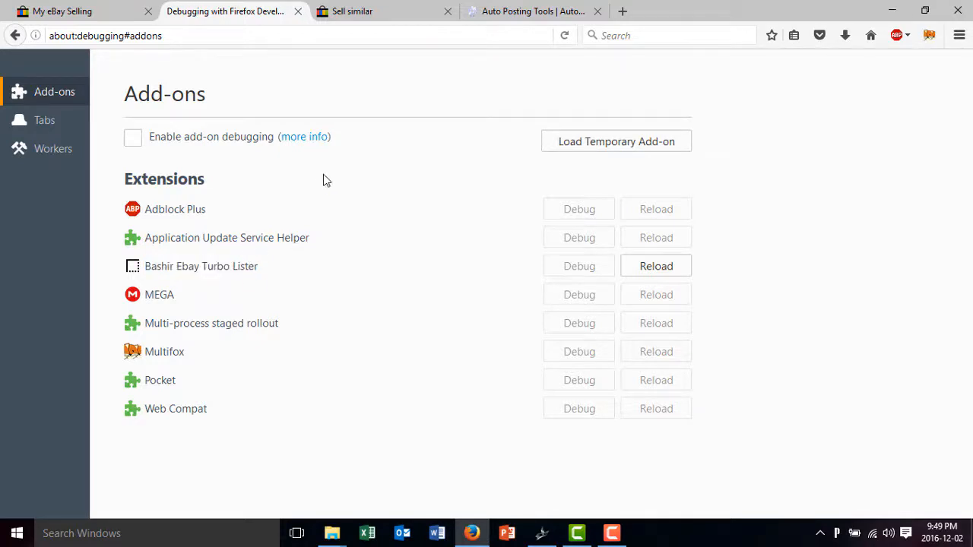
click(352, 10)
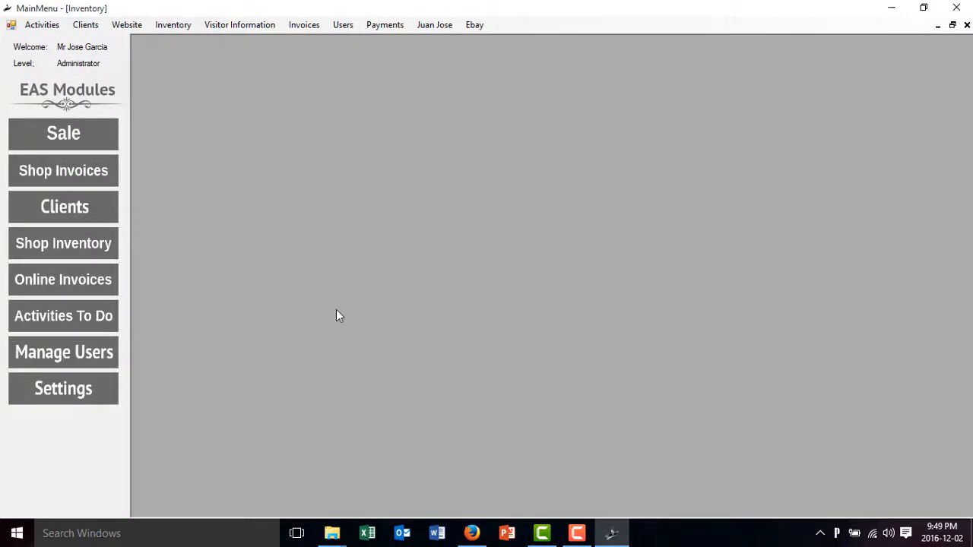
mouse_move(334, 276)
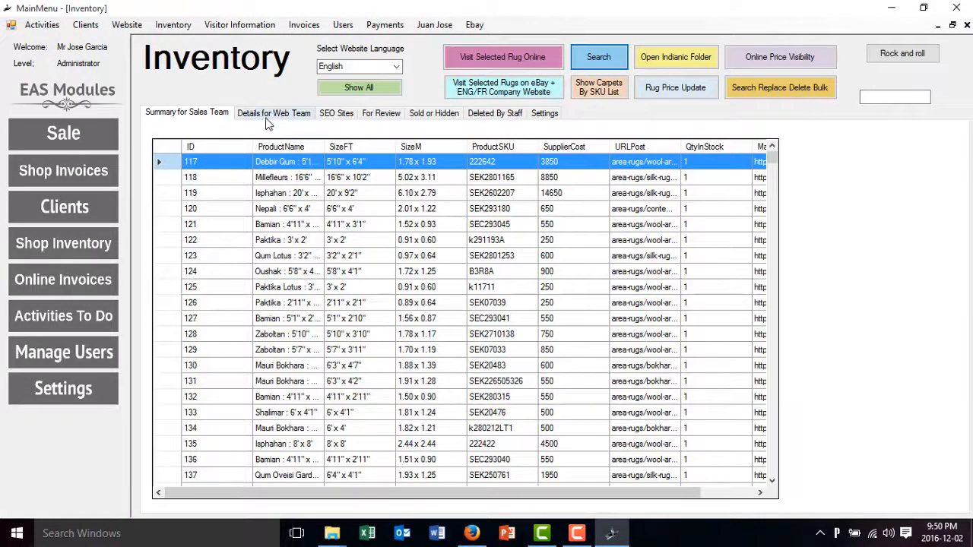
Open Ebay Information for the Chobi rug from Inventory's Details for Web Team
click(274, 113)
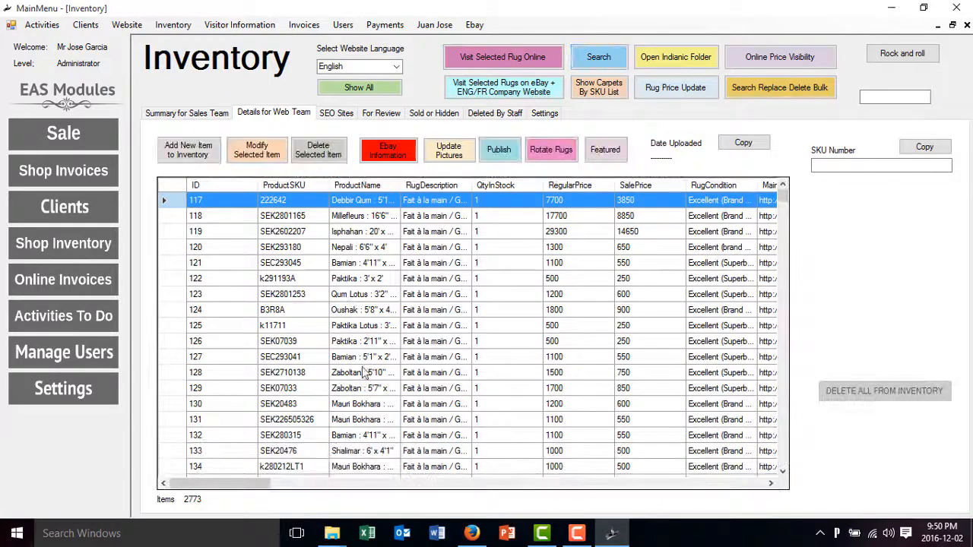
scroll(down, 3)
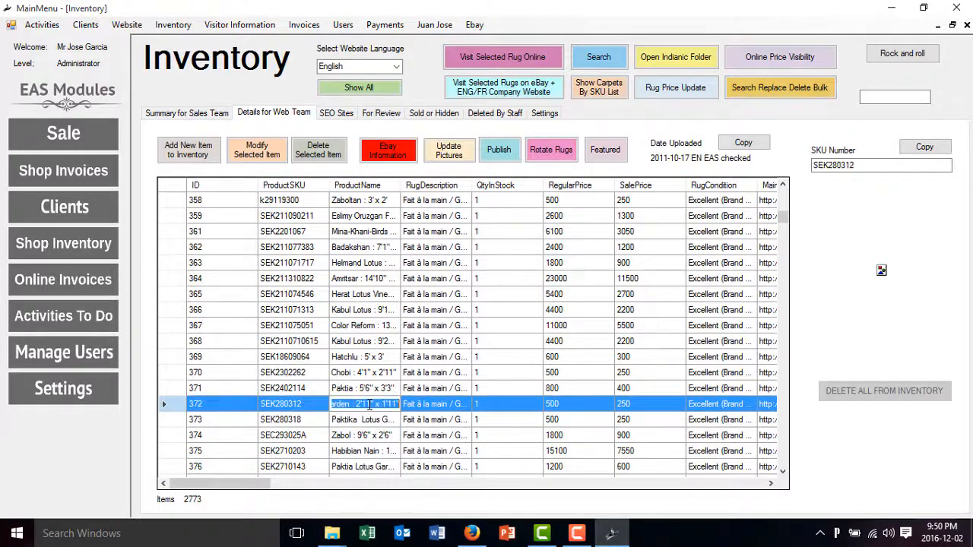
click(362, 372)
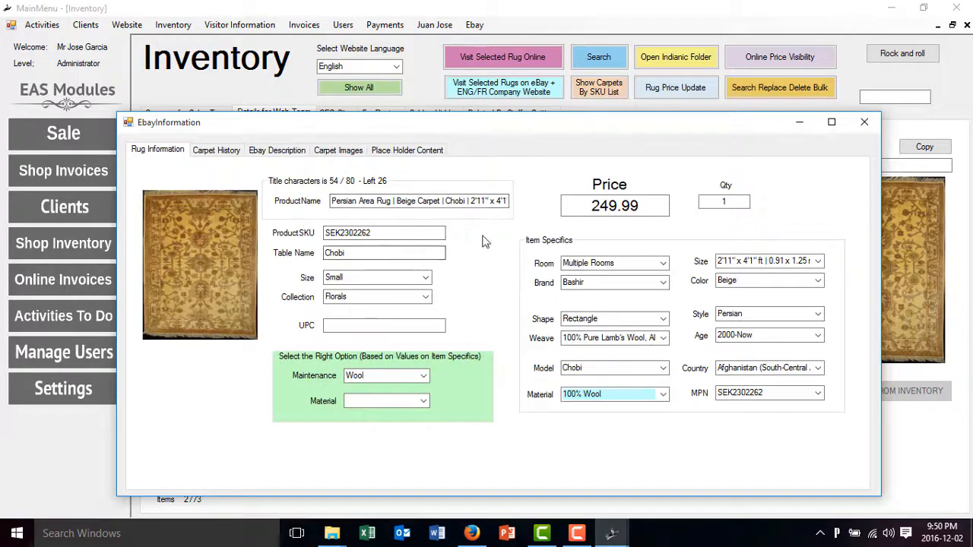
mouse_move(235, 165)
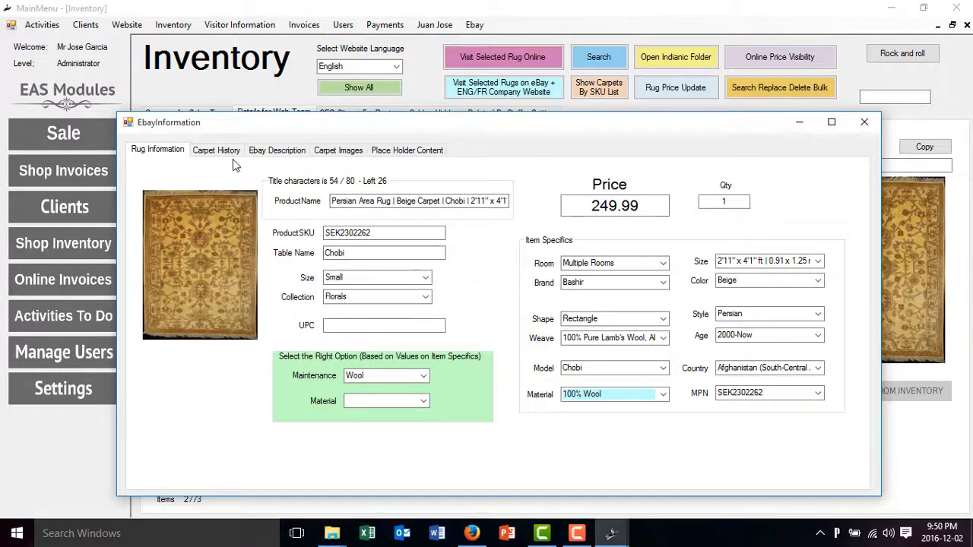
Generate the Chobi rug SEK2302262's eBay description and copy its XML code
click(215, 149)
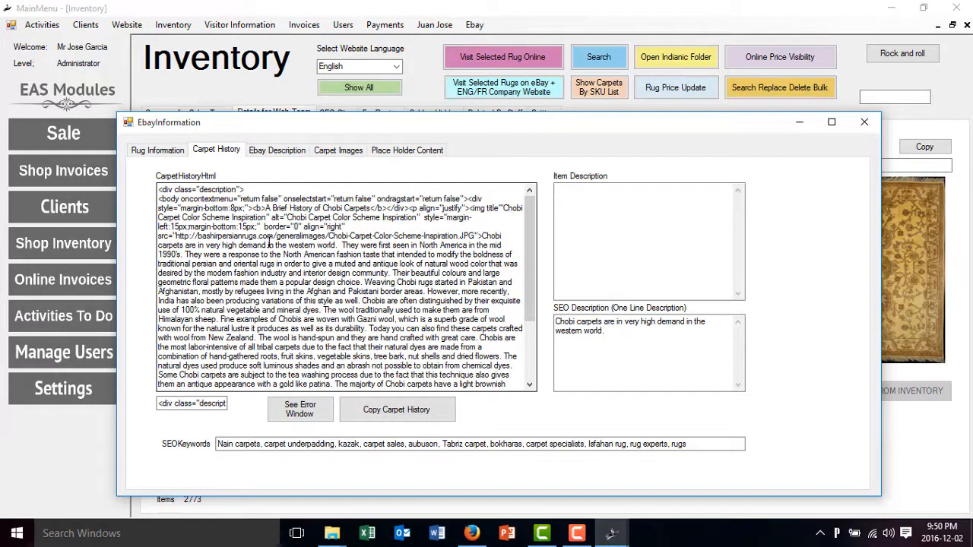
click(276, 150)
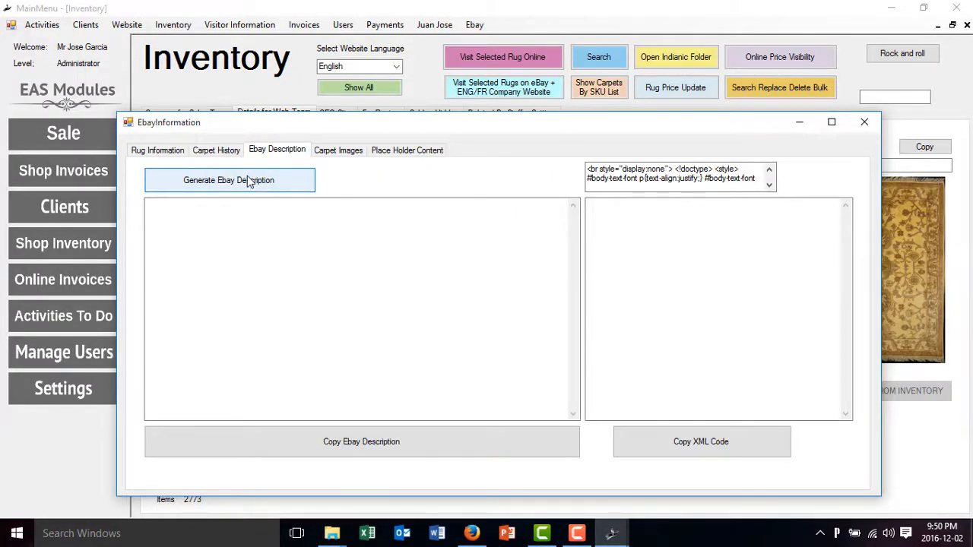
click(228, 181)
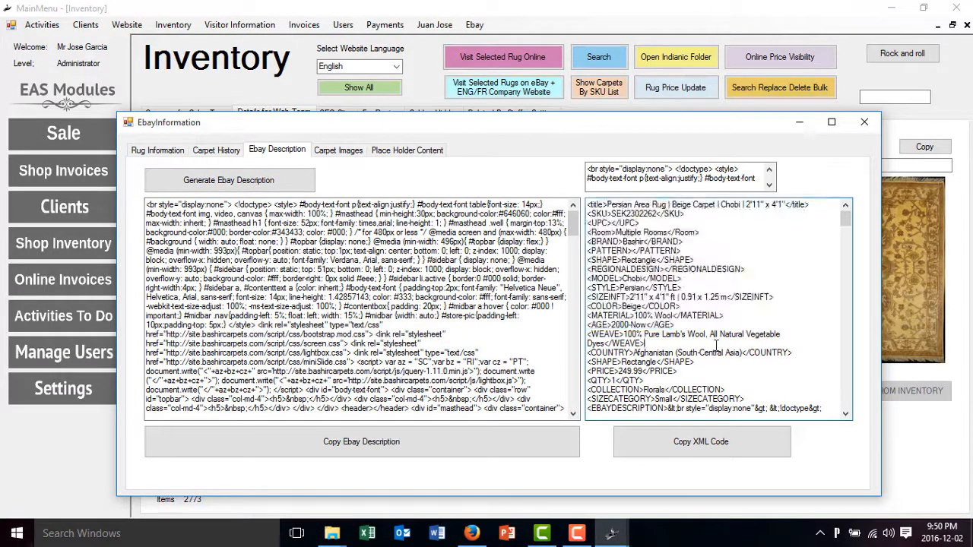
click(700, 441)
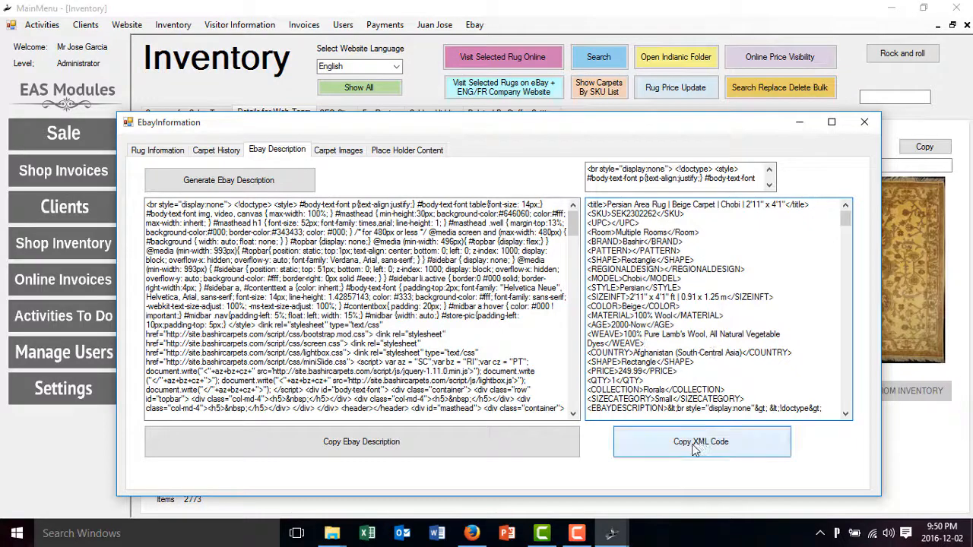
click(700, 442)
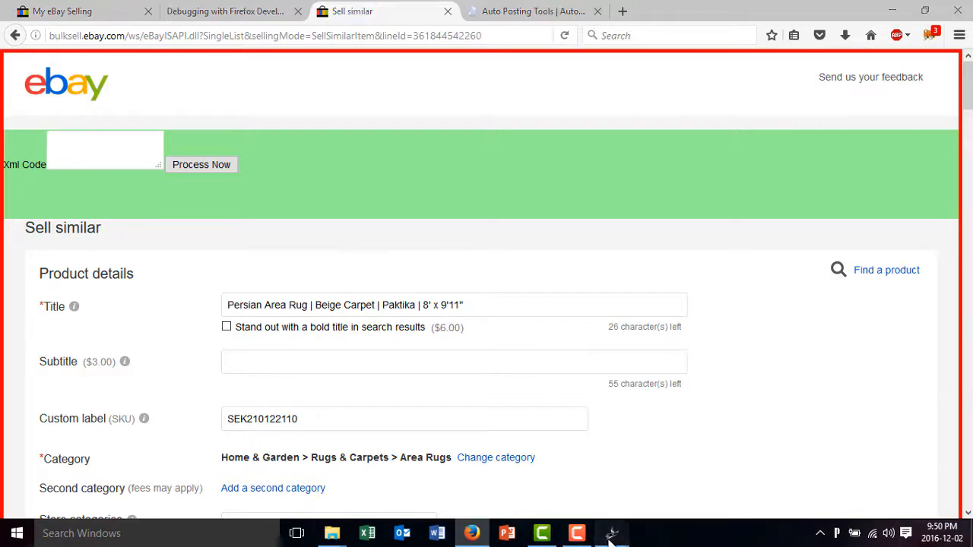
Paste the Chobi rug's XML into the Xml Code box on the Sell similar form
click(201, 165)
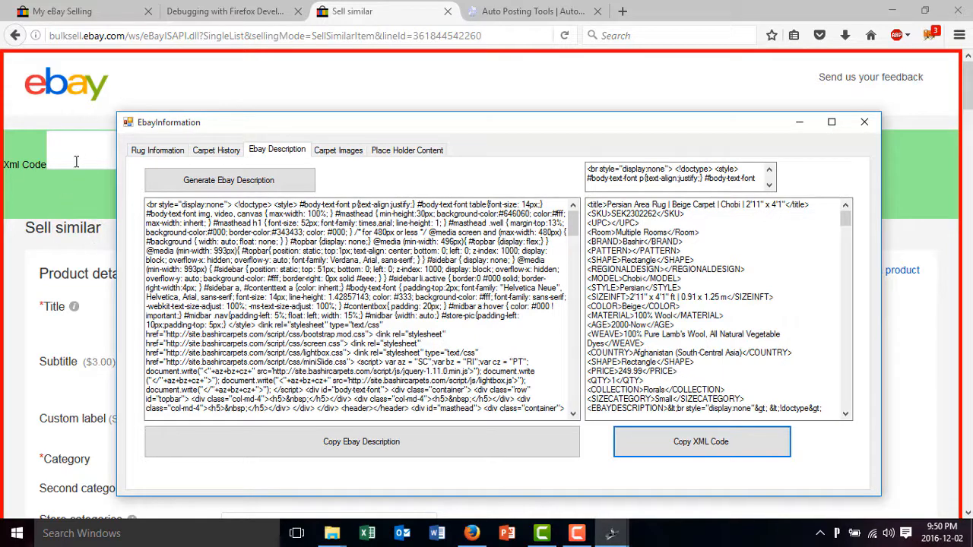
click(864, 121)
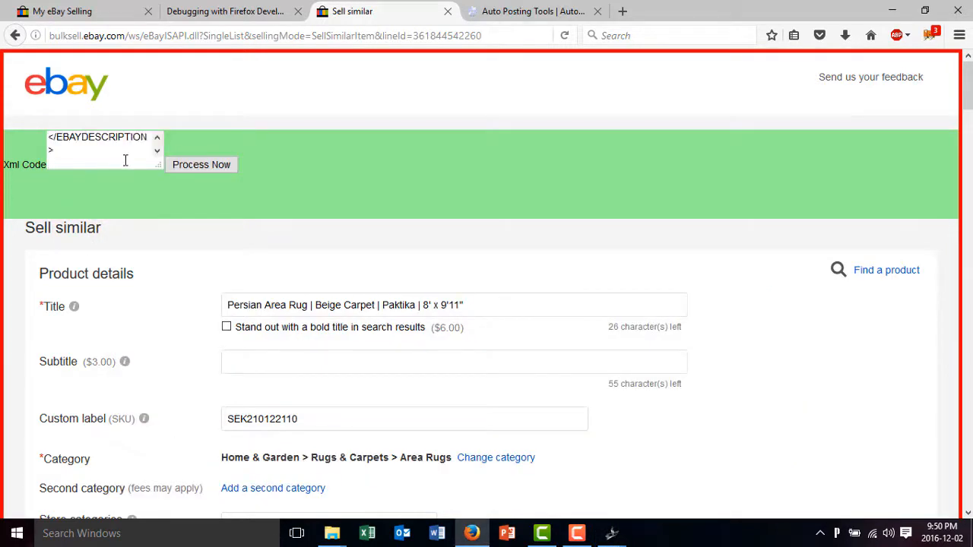
mouse_move(190, 317)
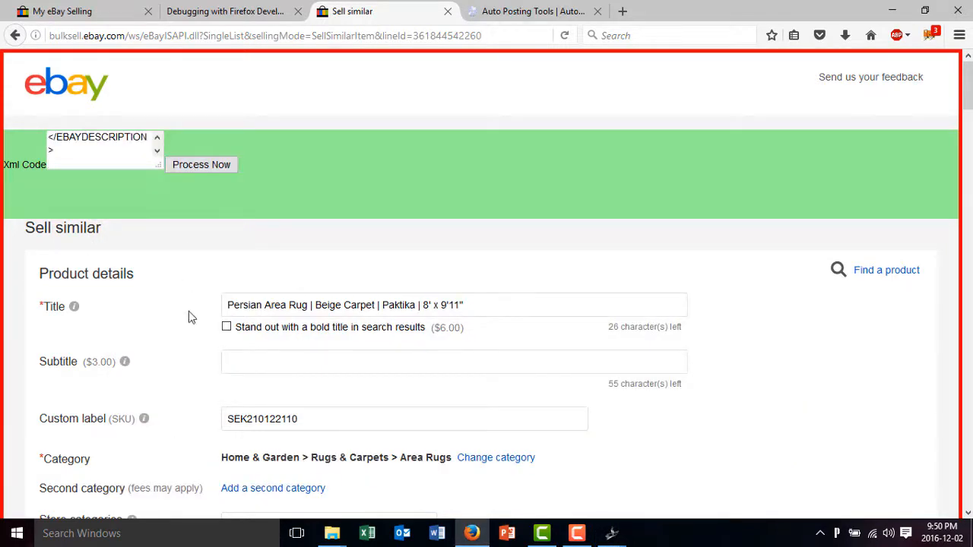
scroll(down, 3)
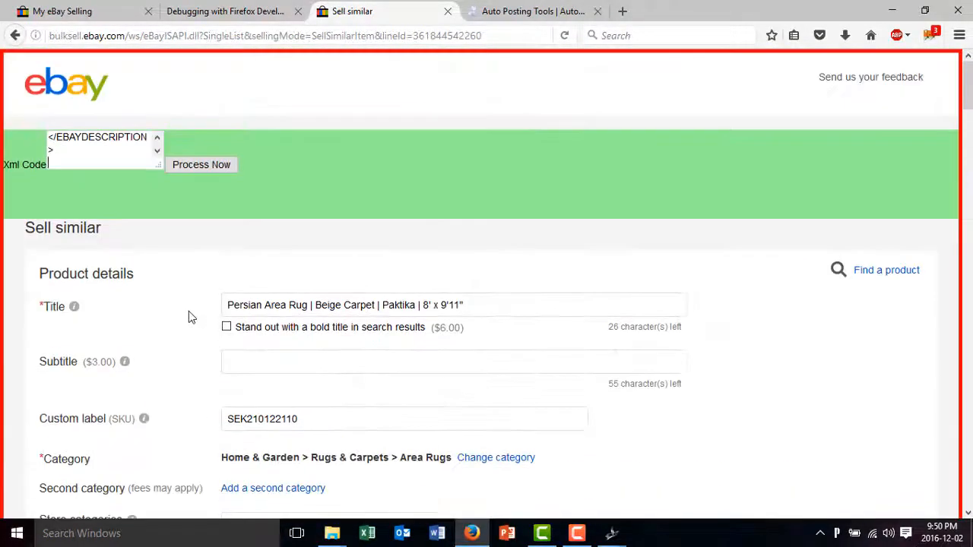
Process the pasted XML to auto-fill the listing and check the Florals collection value
click(201, 164)
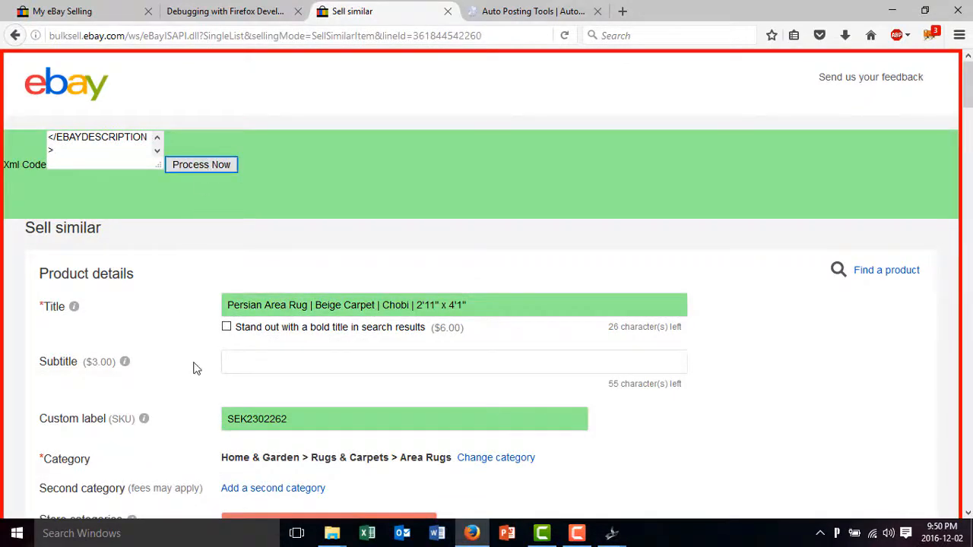
scroll(down, 3)
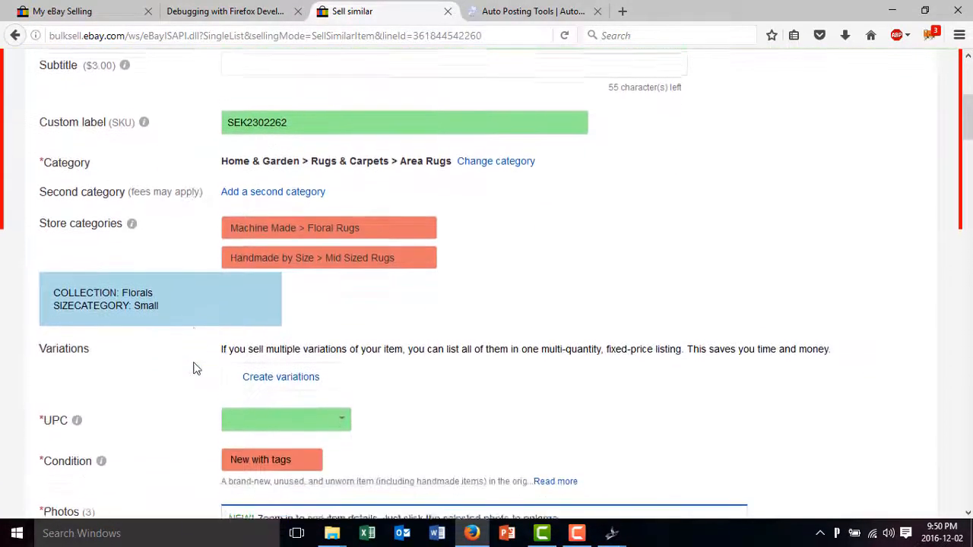
scroll(down, 3)
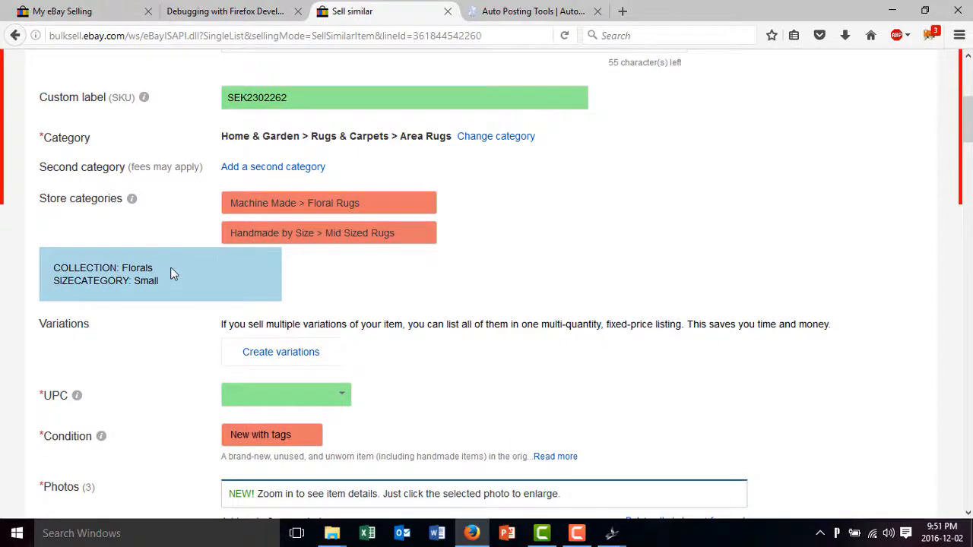
double_click(136, 267)
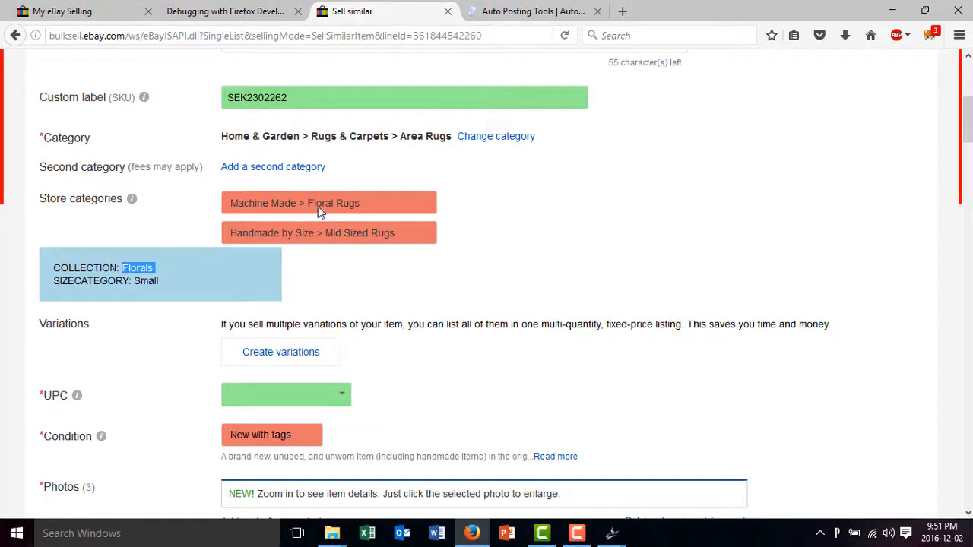
mouse_move(332, 233)
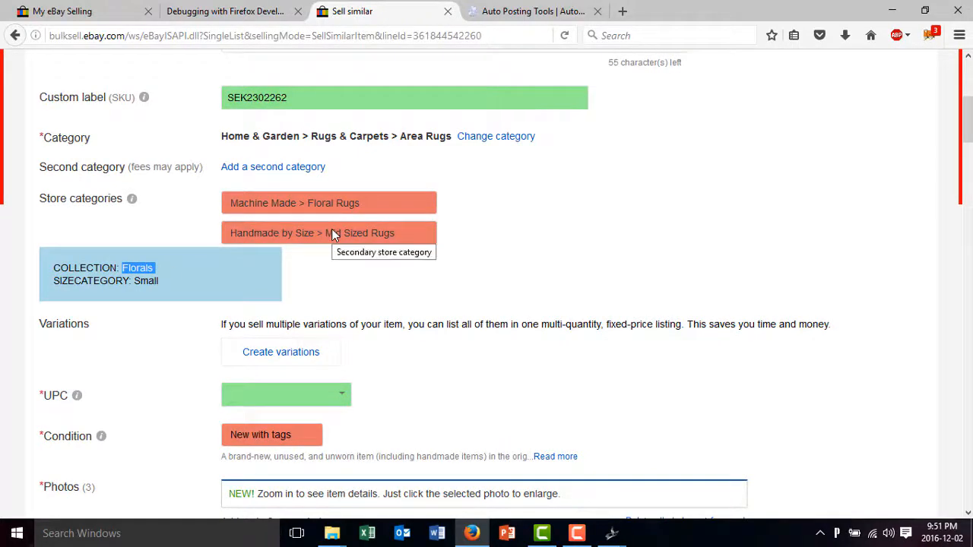
Set secondary store category to Handmade by Size > Small Rugs and UPC to Does not apply
click(329, 233)
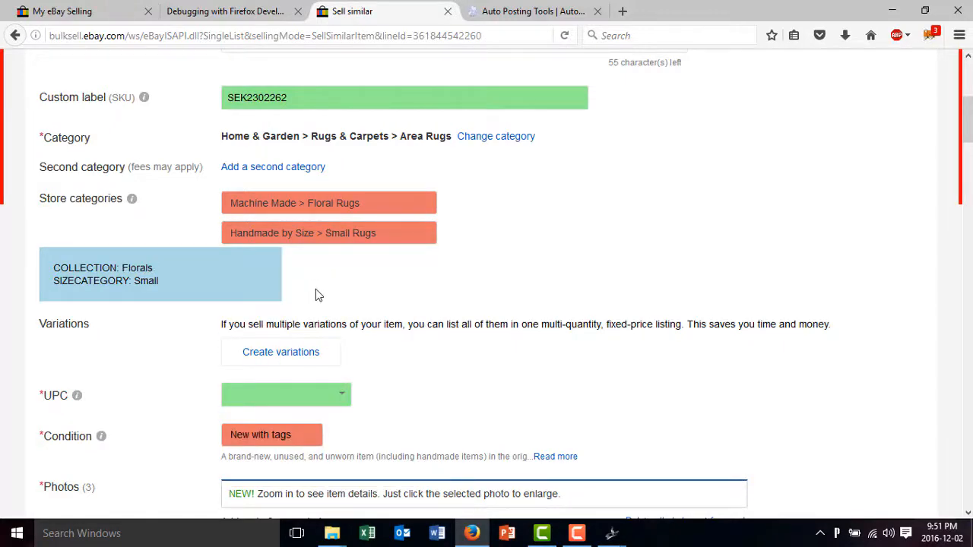
scroll(down, 3)
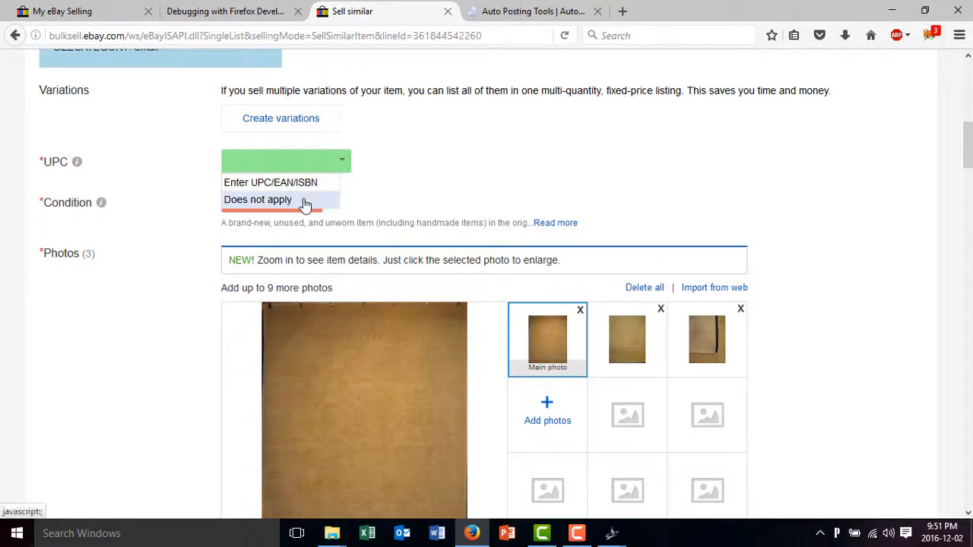
click(258, 199)
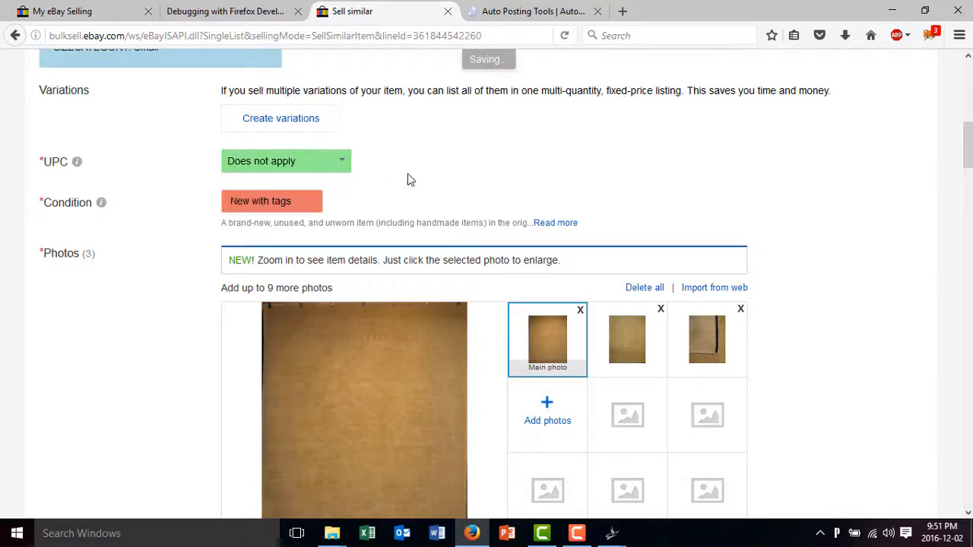
Delete all existing photos from the Sell similar listing
scroll(down, 3)
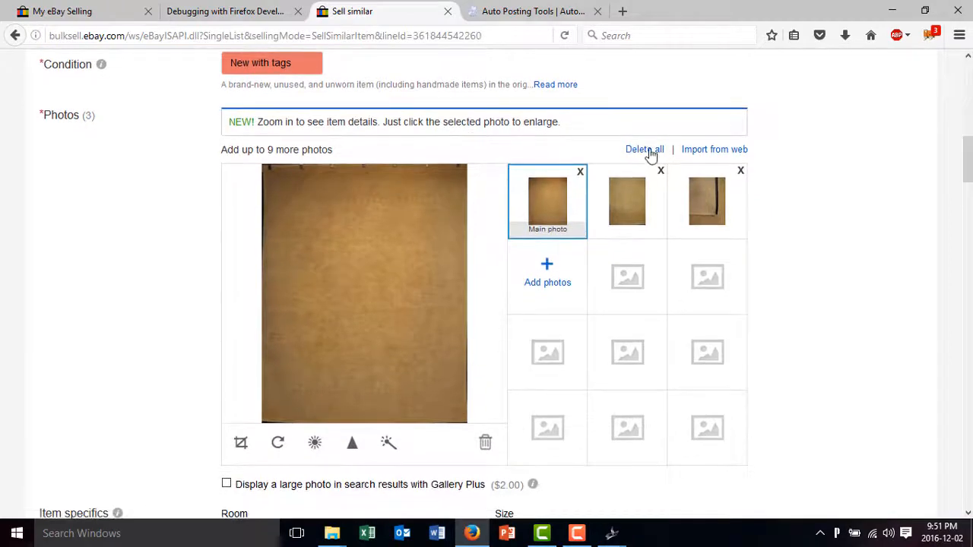
click(643, 149)
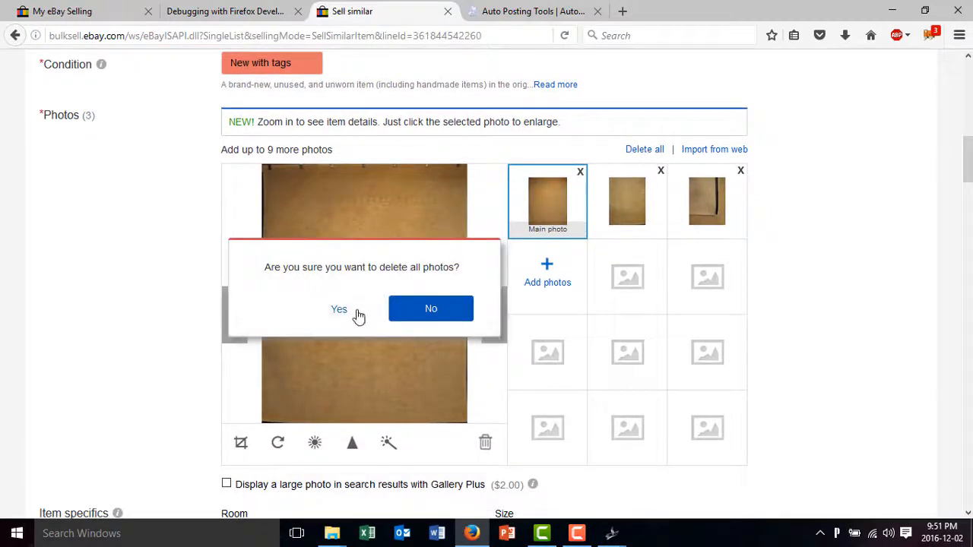
click(338, 308)
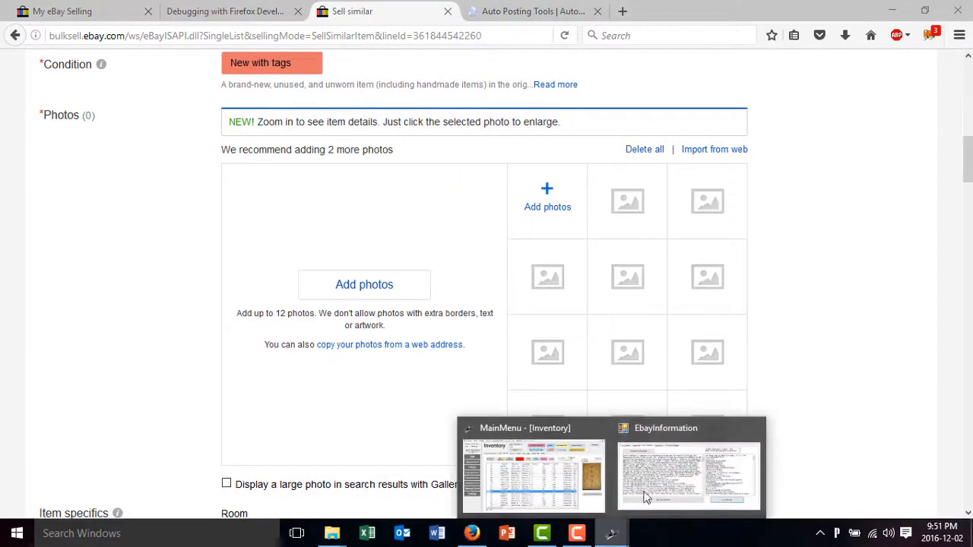
Upload the SEK2302262.JPG rug photo from its image web address
click(687, 475)
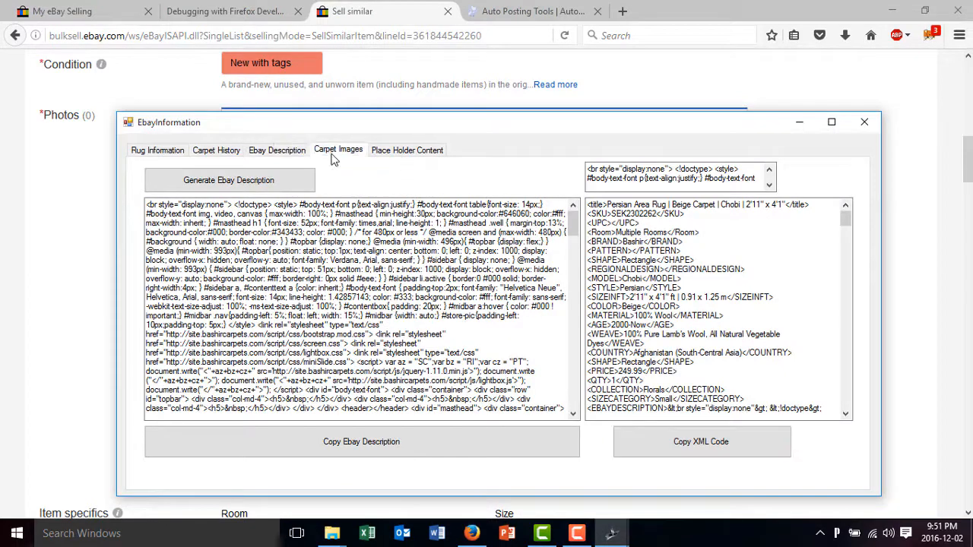
click(338, 150)
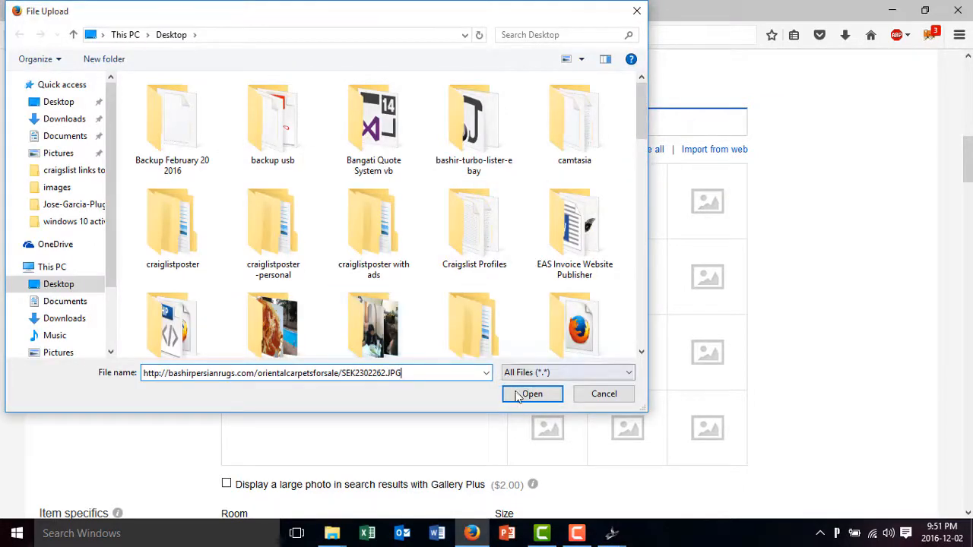
click(531, 394)
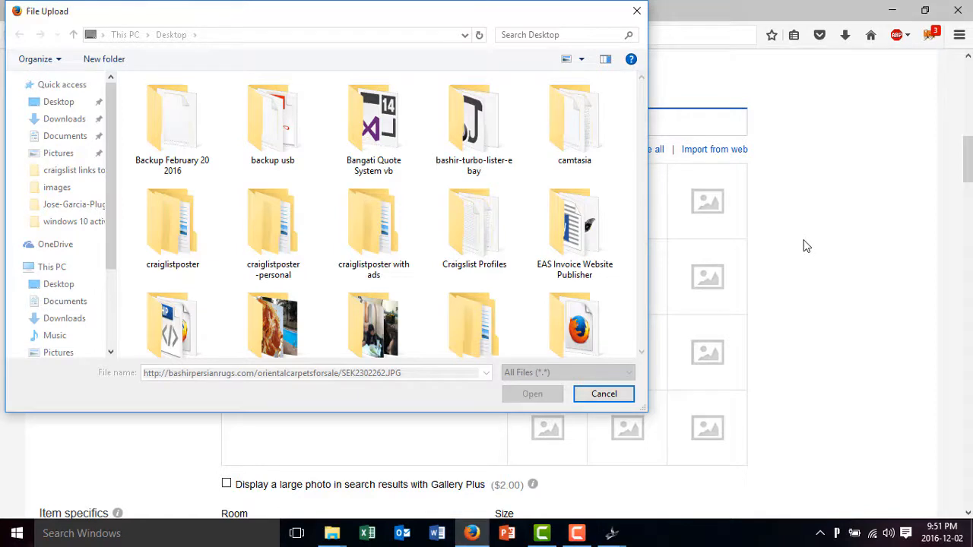
mouse_move(803, 265)
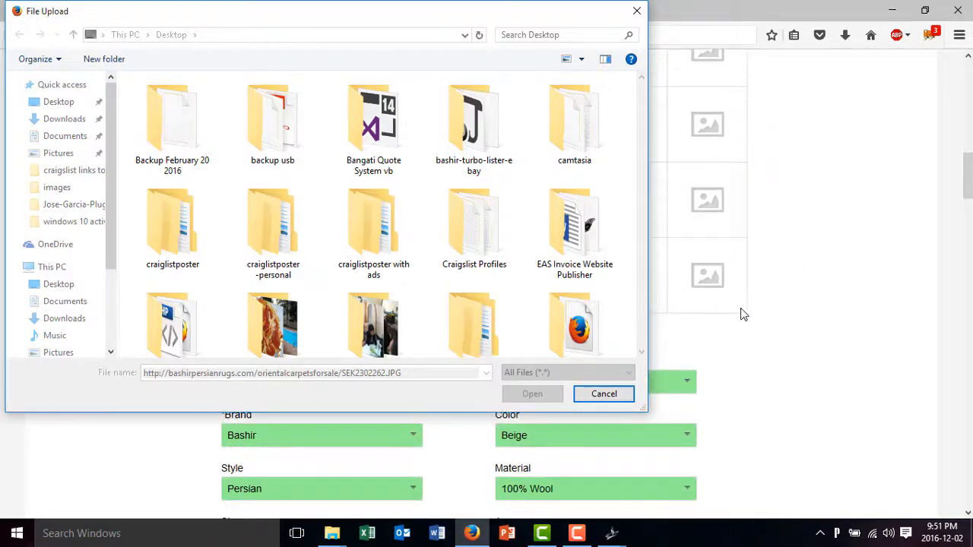
click(532, 394)
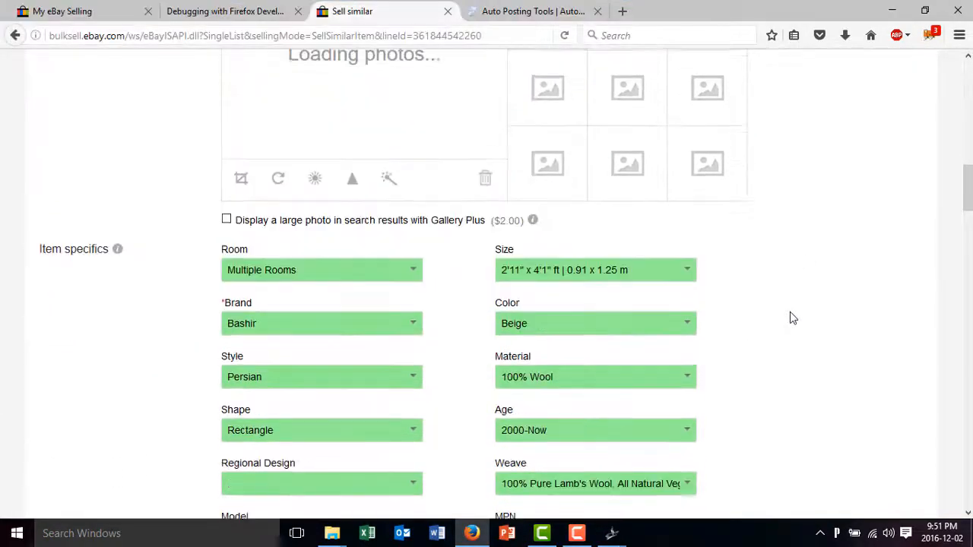
Choose Afghanistan as country of manufacture and copy the generated Chobi description
scroll(down, 3)
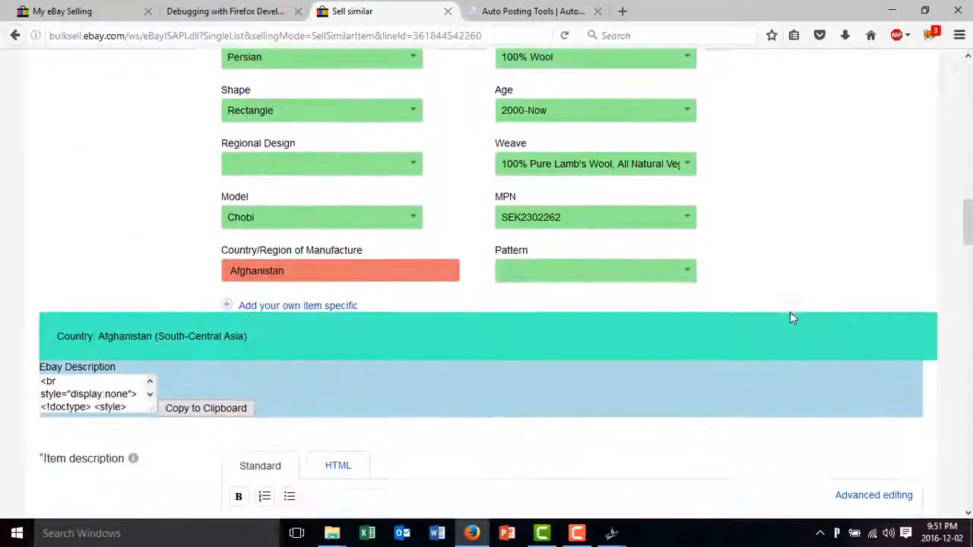
scroll(down, 3)
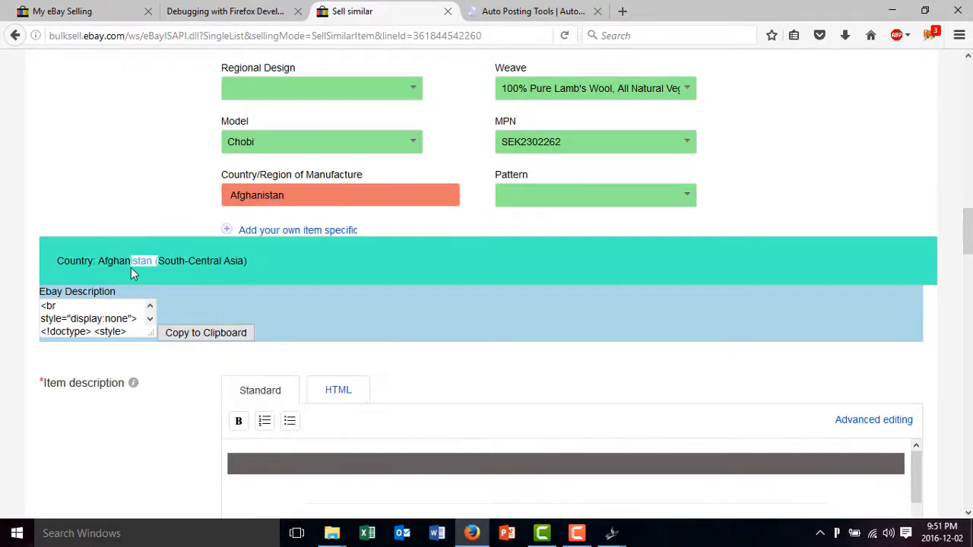
click(340, 194)
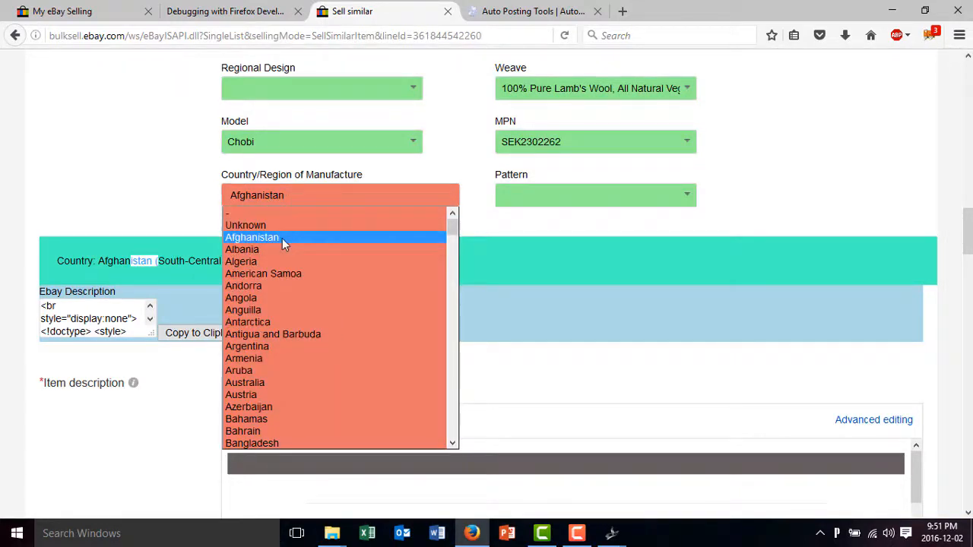
click(252, 237)
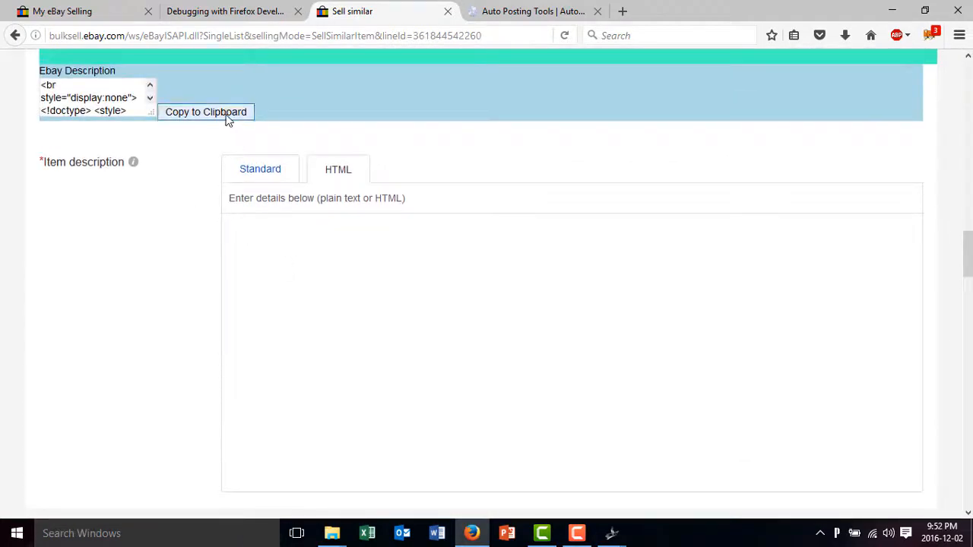
click(205, 112)
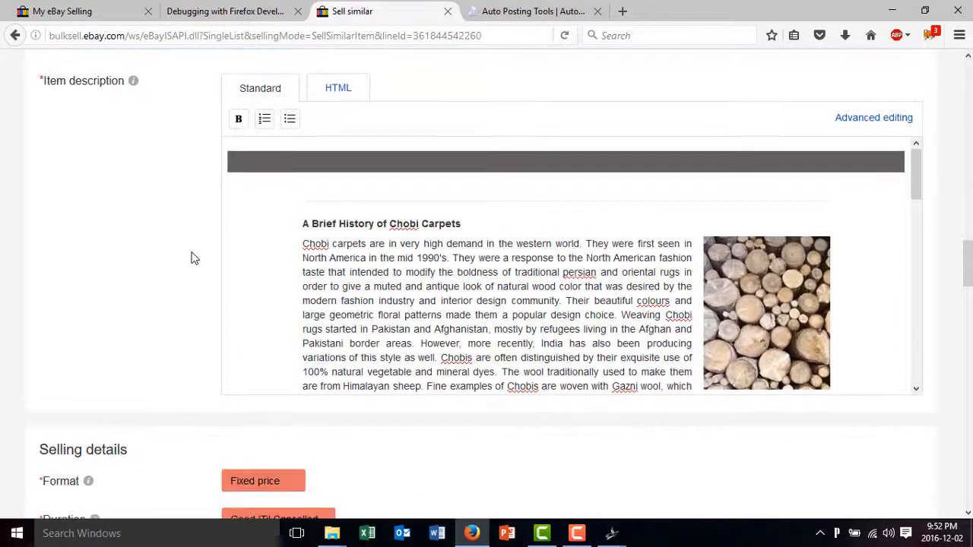
scroll(down, 3)
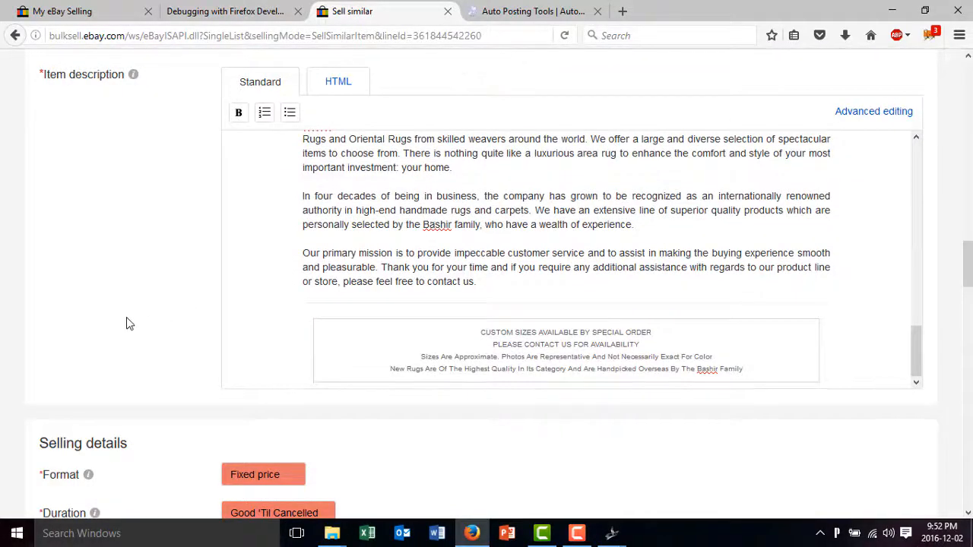
scroll(down, 3)
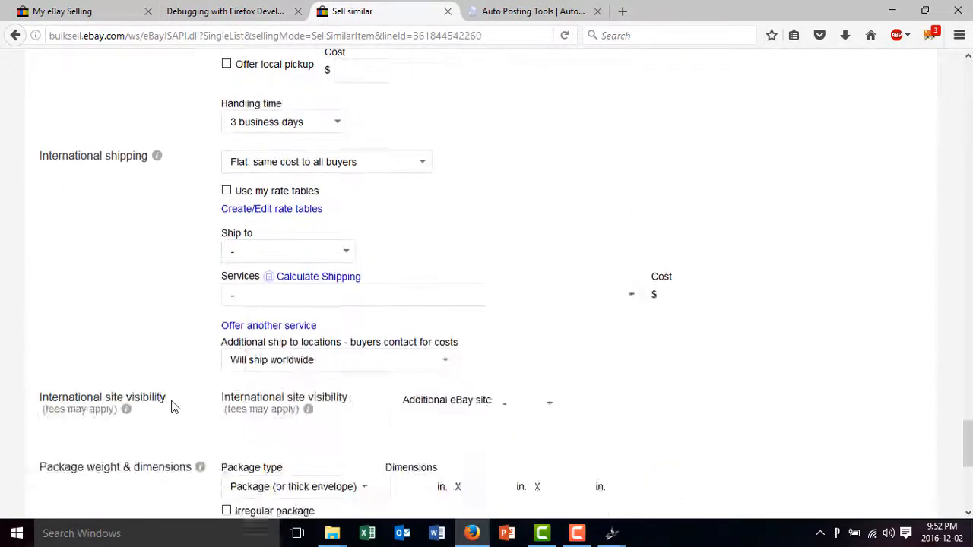
scroll(down, 3)
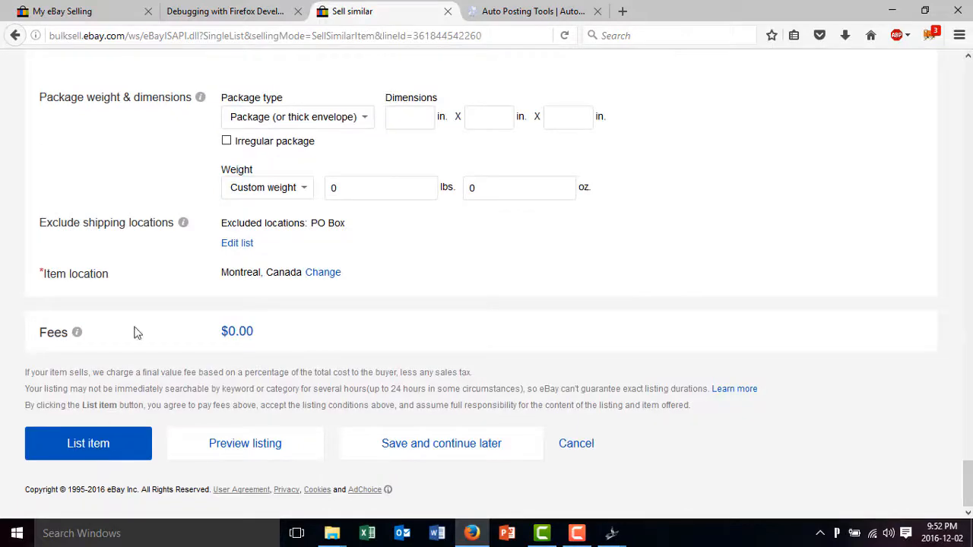
mouse_move(148, 204)
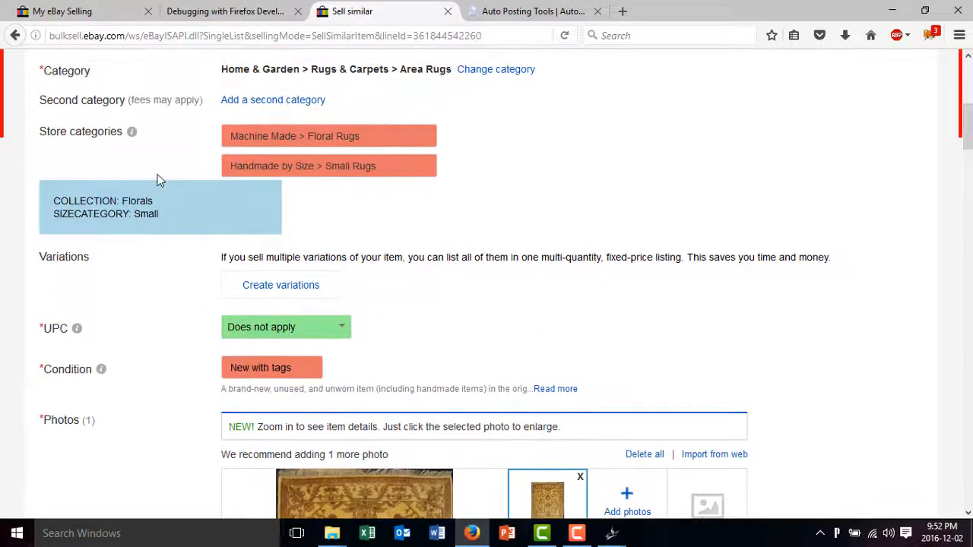
Open Ebay Information for rug SEK211074546, Herat Lotus Vines, priced 2699.99
scroll(down, 3)
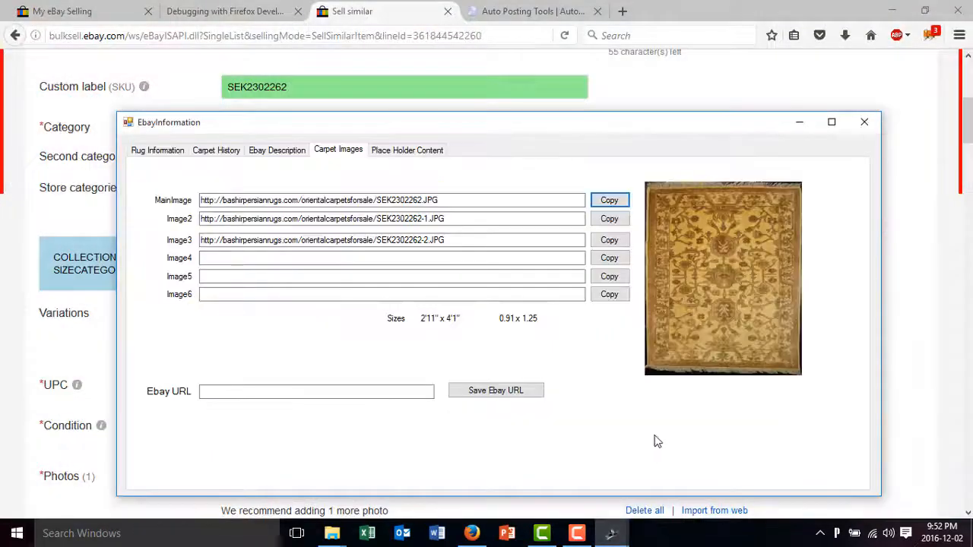
click(864, 121)
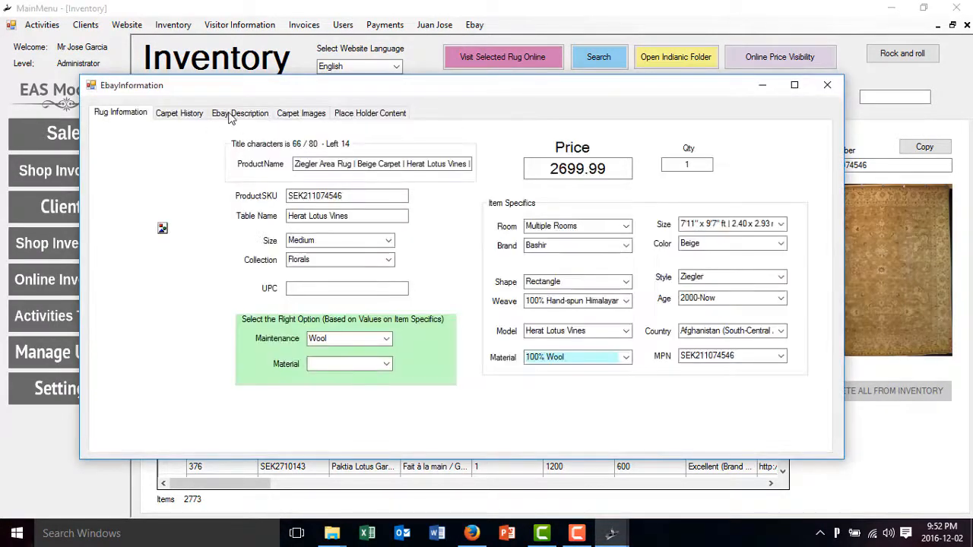
Generate the eBay description and XML for rug SEK211074546, then copy the XML code
click(239, 112)
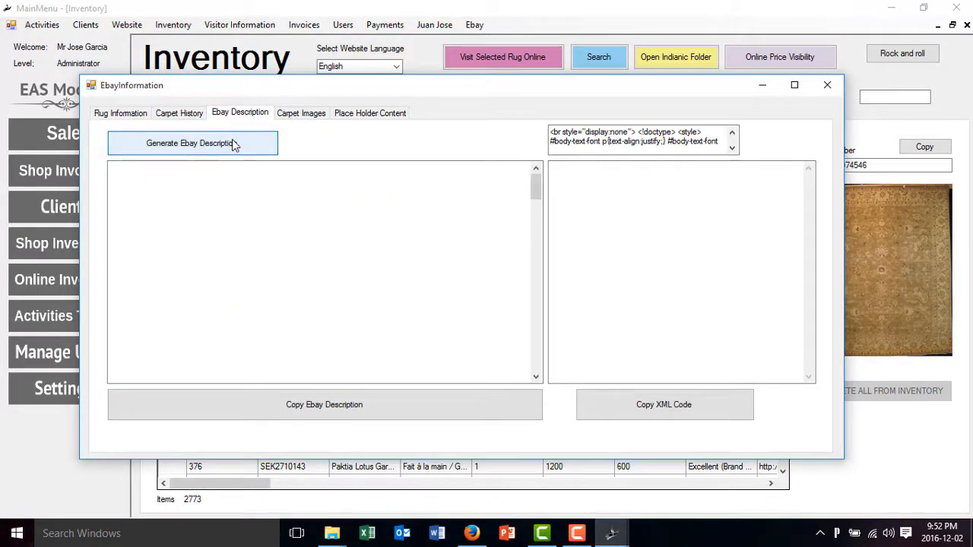
click(192, 143)
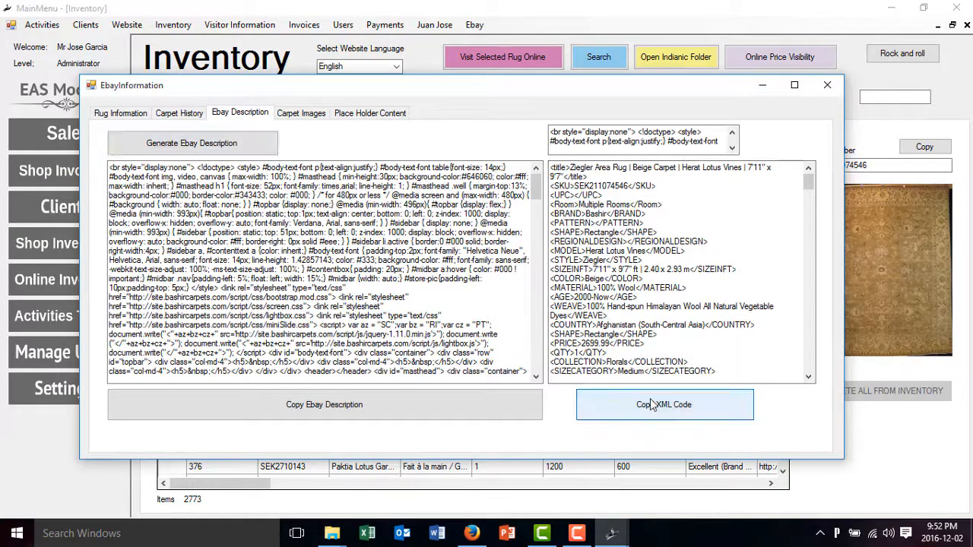
click(827, 84)
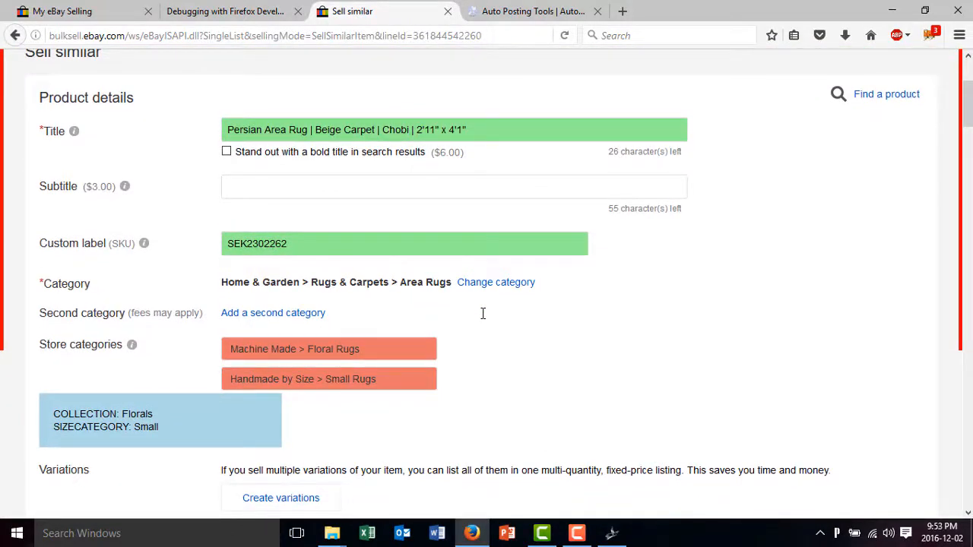
mouse_move(496, 282)
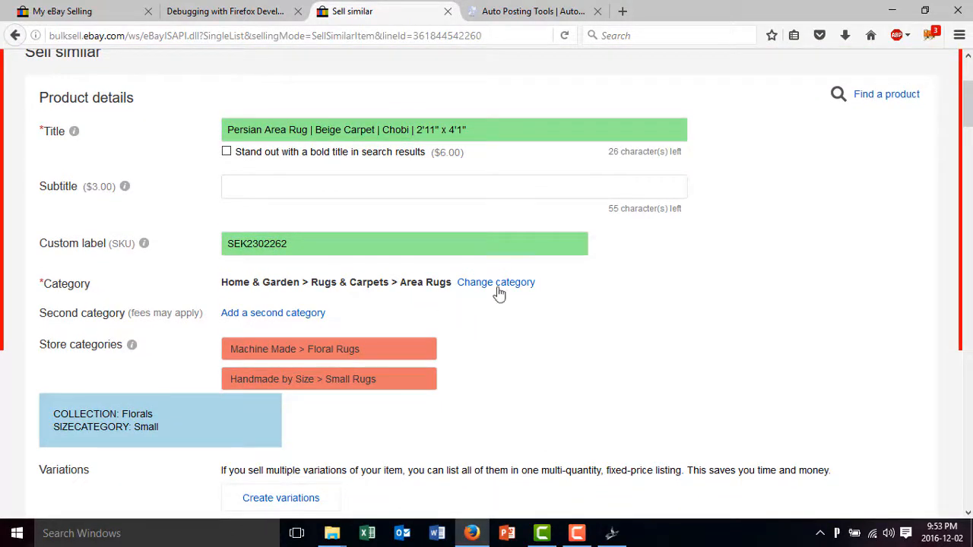
mouse_move(362, 344)
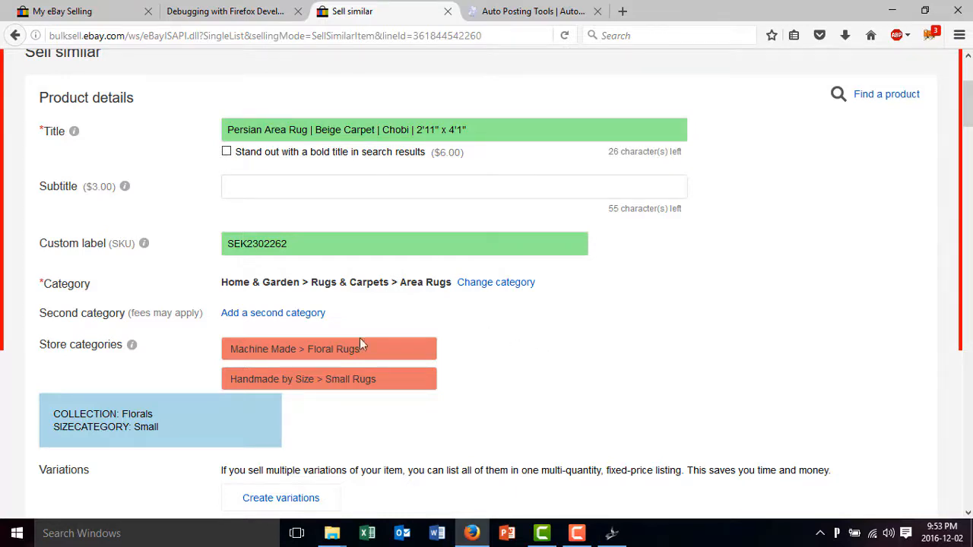
Scroll down through the eBay listing form still showing the Chobi details
scroll(down, 3)
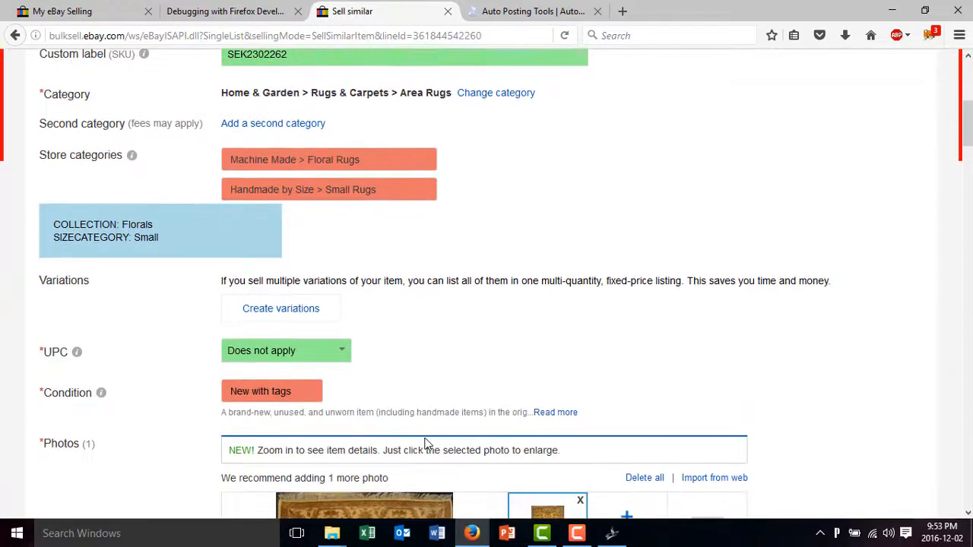
scroll(down, 3)
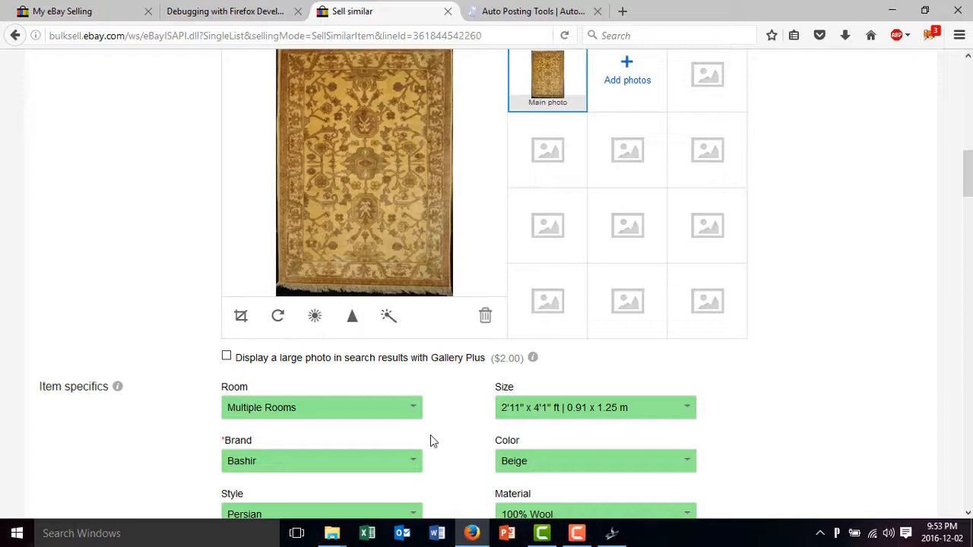
scroll(down, 3)
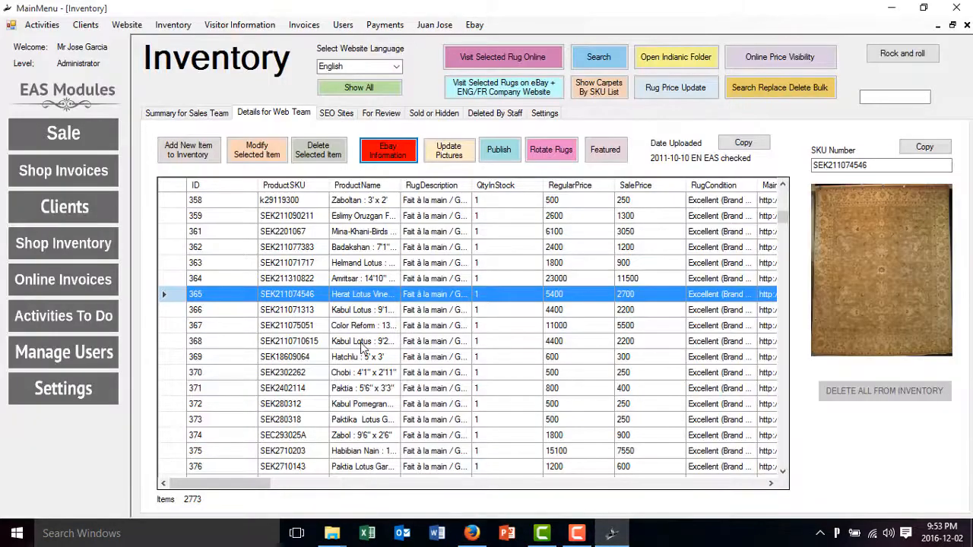
mouse_move(192, 507)
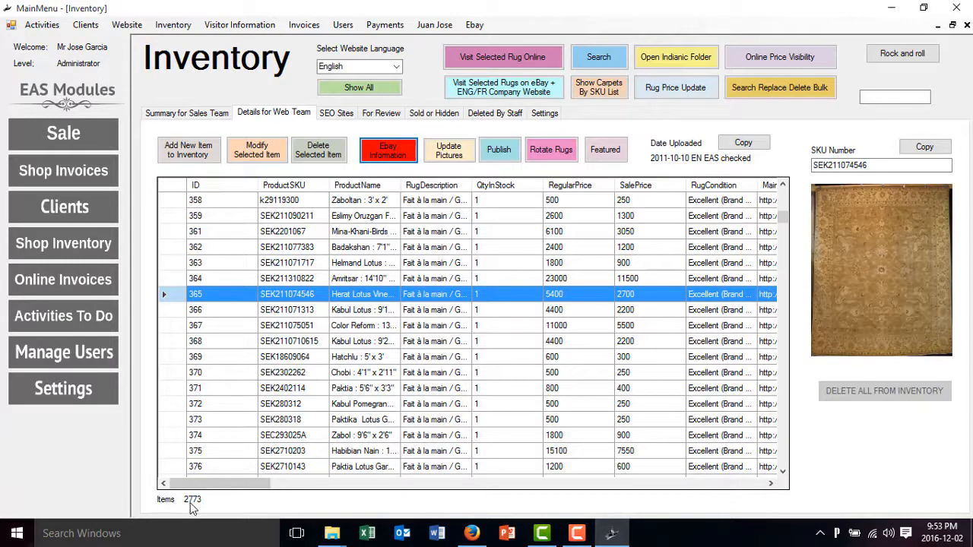
mouse_move(220, 504)
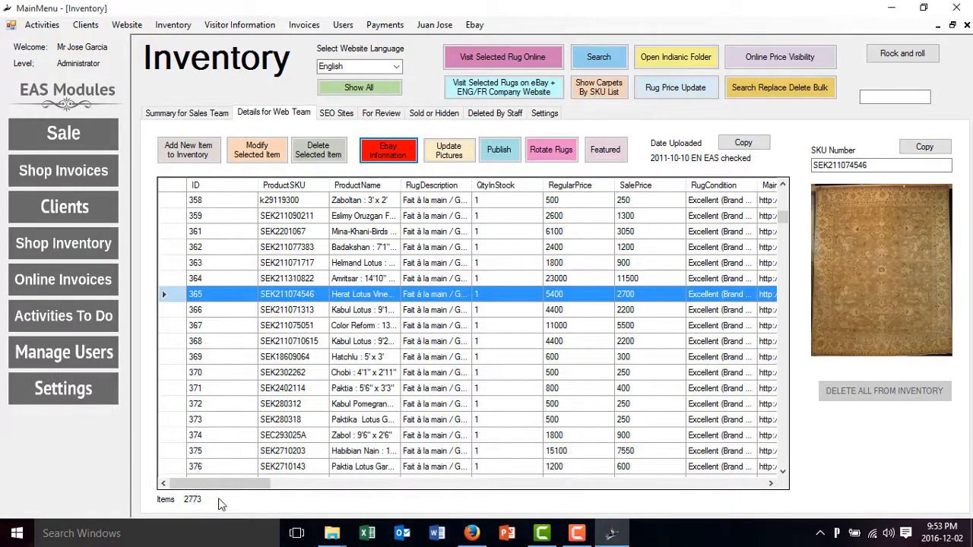
mouse_move(559, 294)
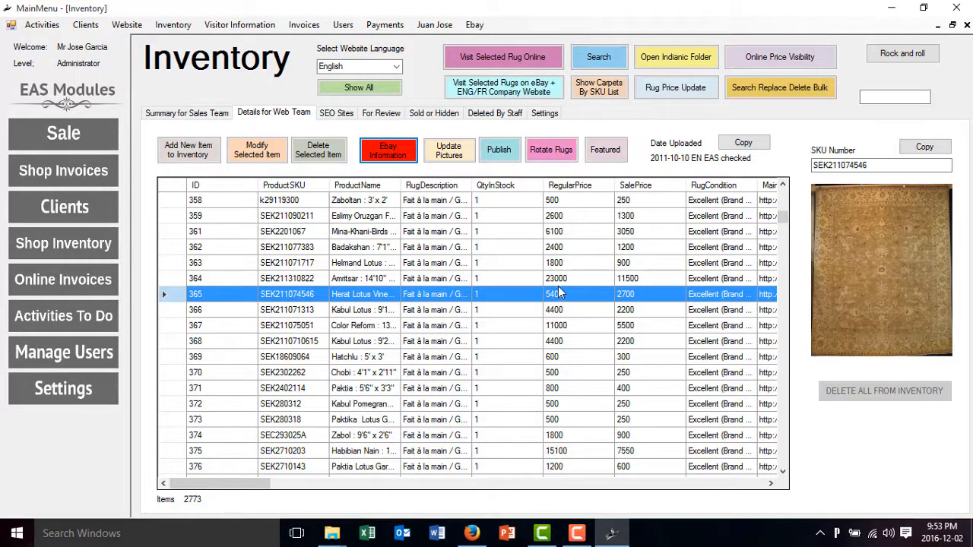
mouse_move(559, 289)
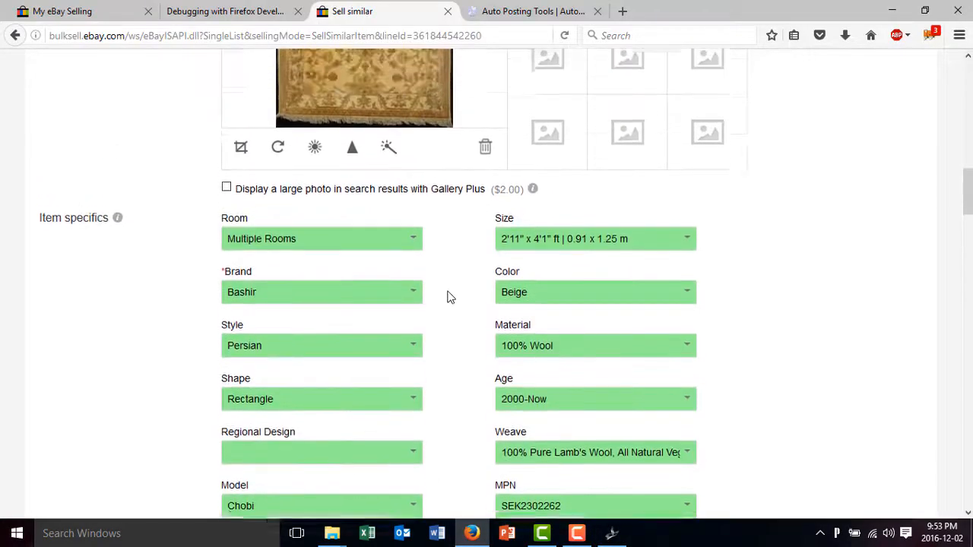
scroll(down, 3)
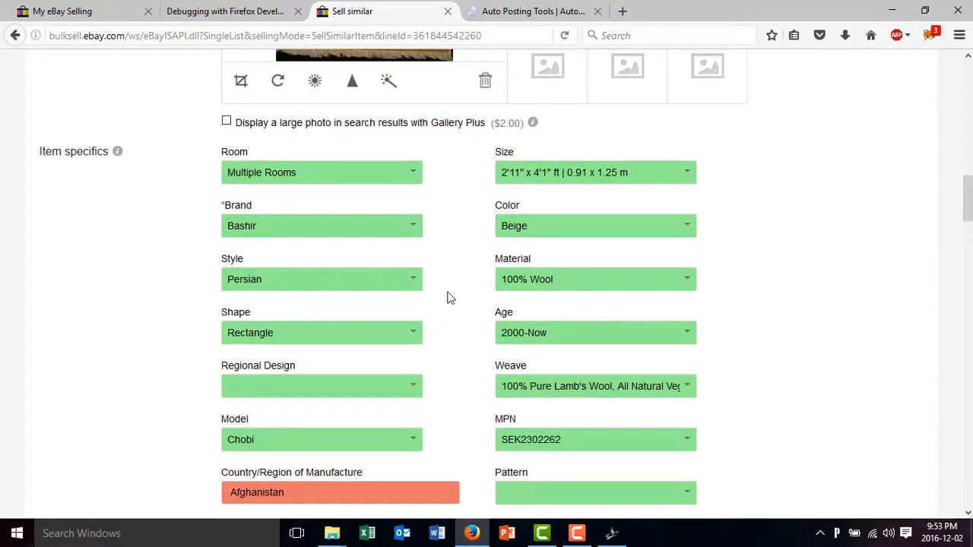
mouse_move(466, 383)
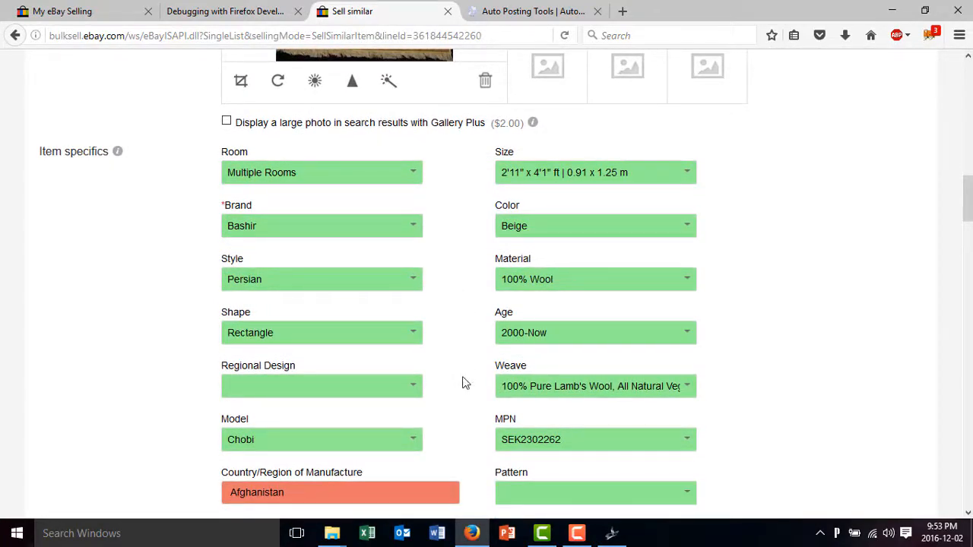